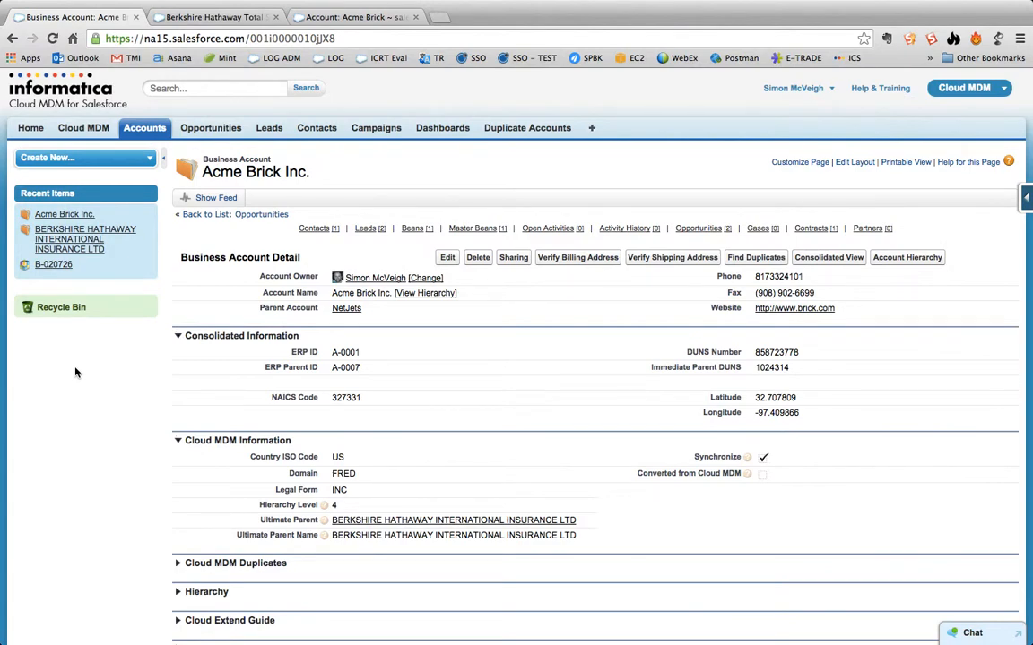
Open Acme Brick Inc.'s consolidated view and scroll through its consolidated information.
left_click(624, 227)
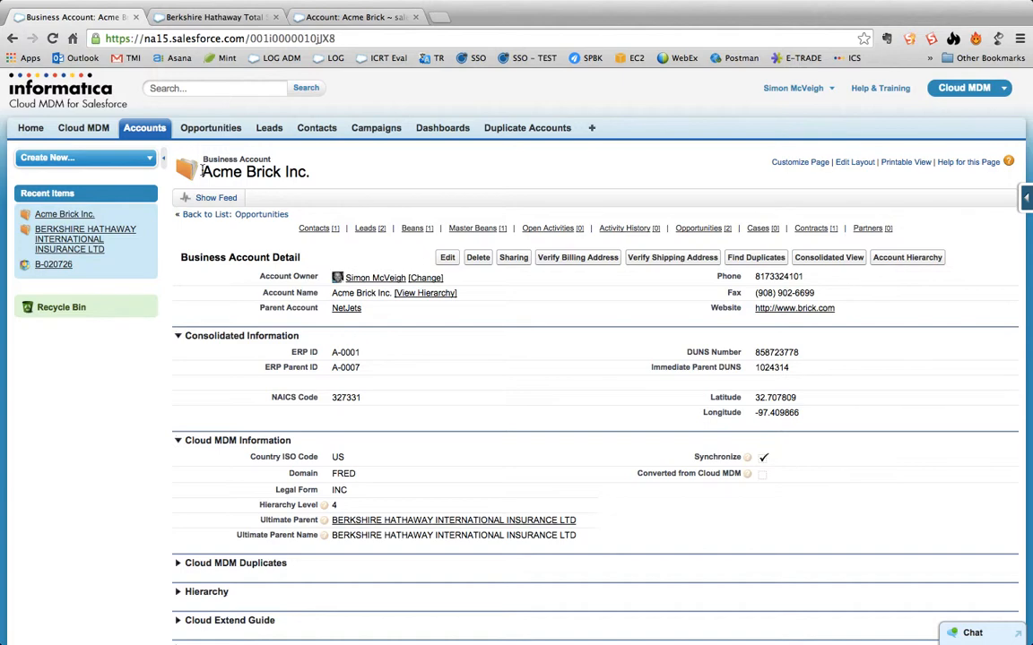
mouse_move(326, 178)
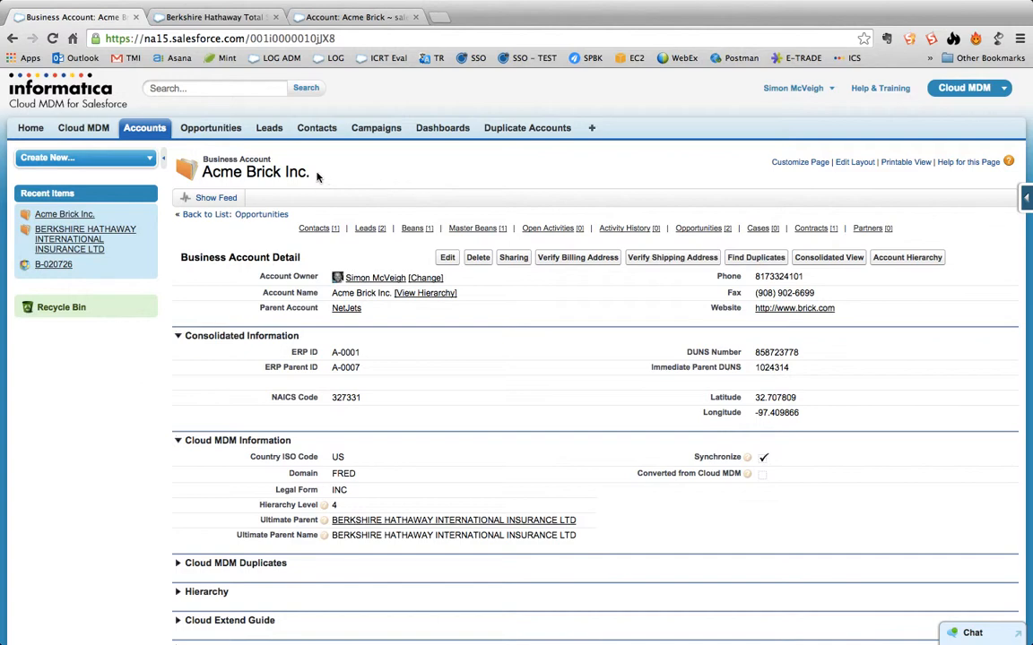
mouse_move(829, 257)
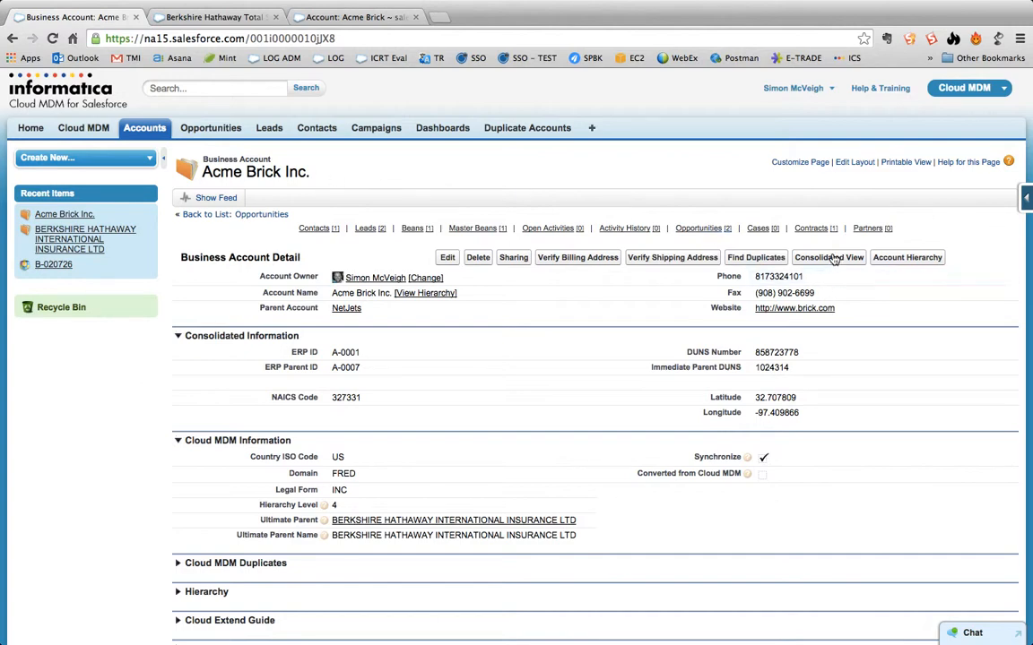
mouse_move(829, 258)
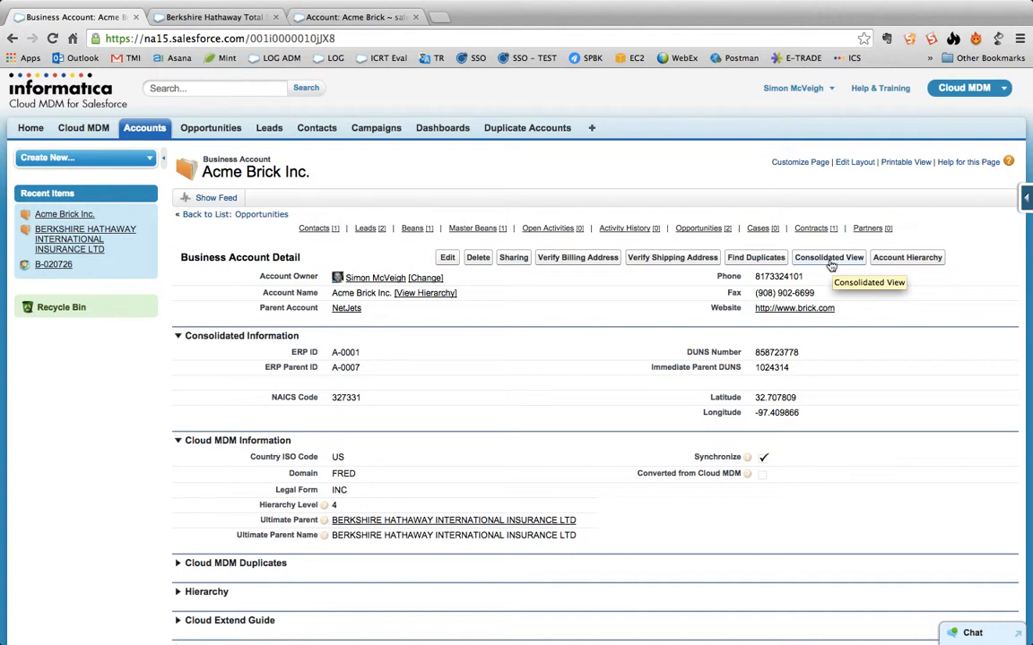
left_click(827, 258)
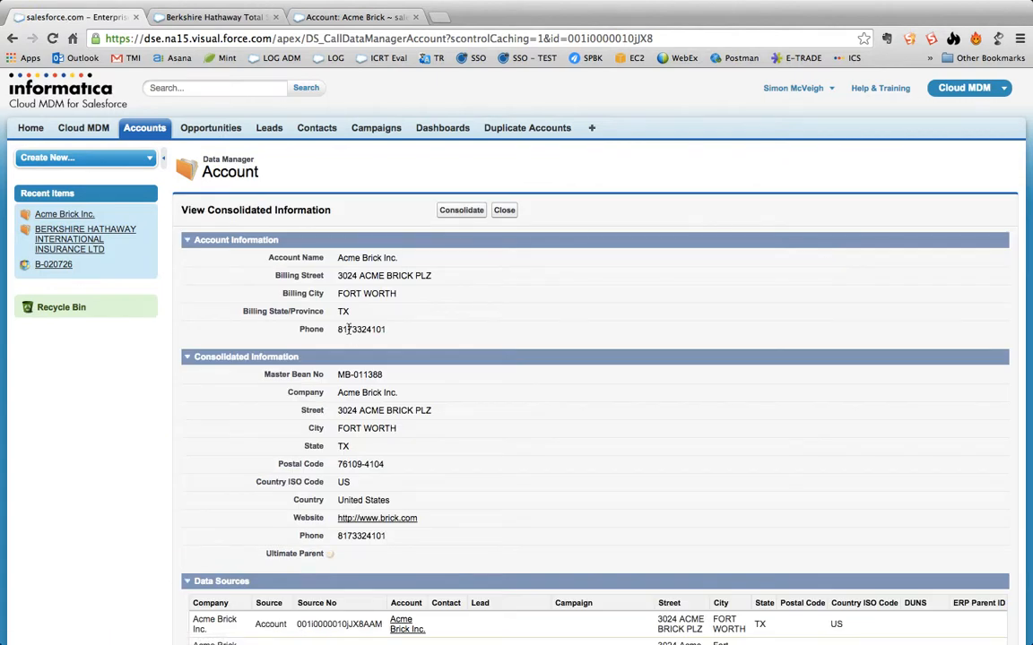
scroll("down", 3)
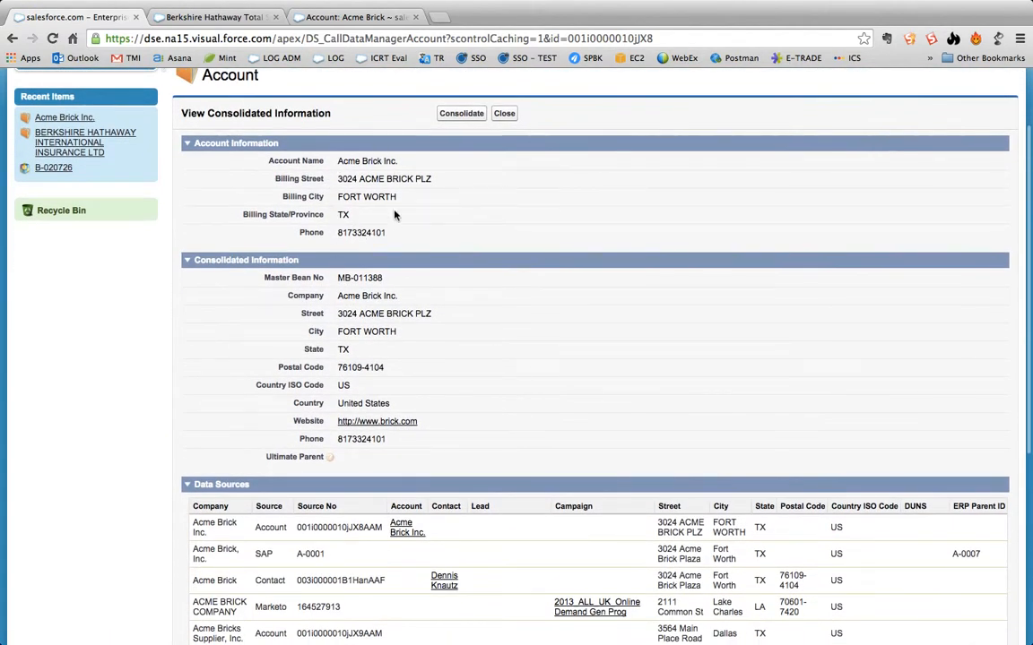
scroll("down", 3)
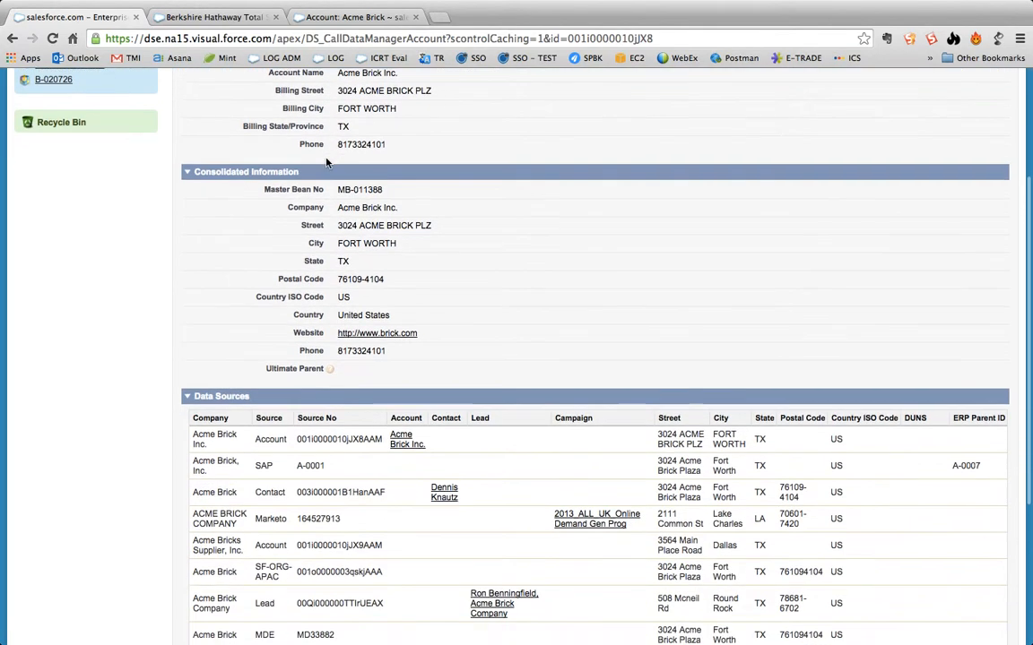
scroll("down", 3)
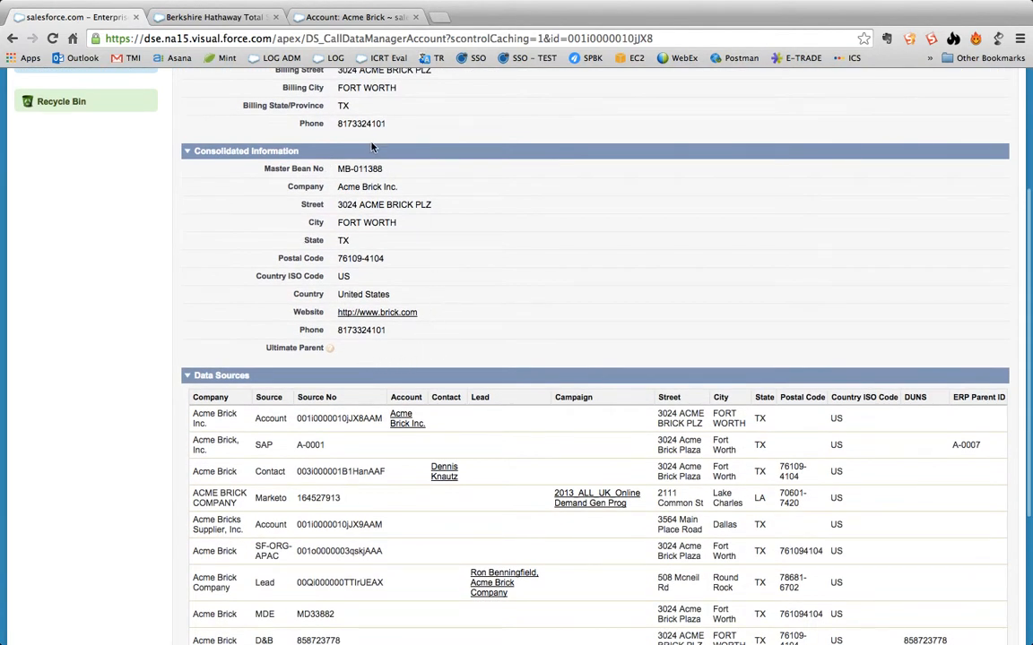
mouse_move(344, 175)
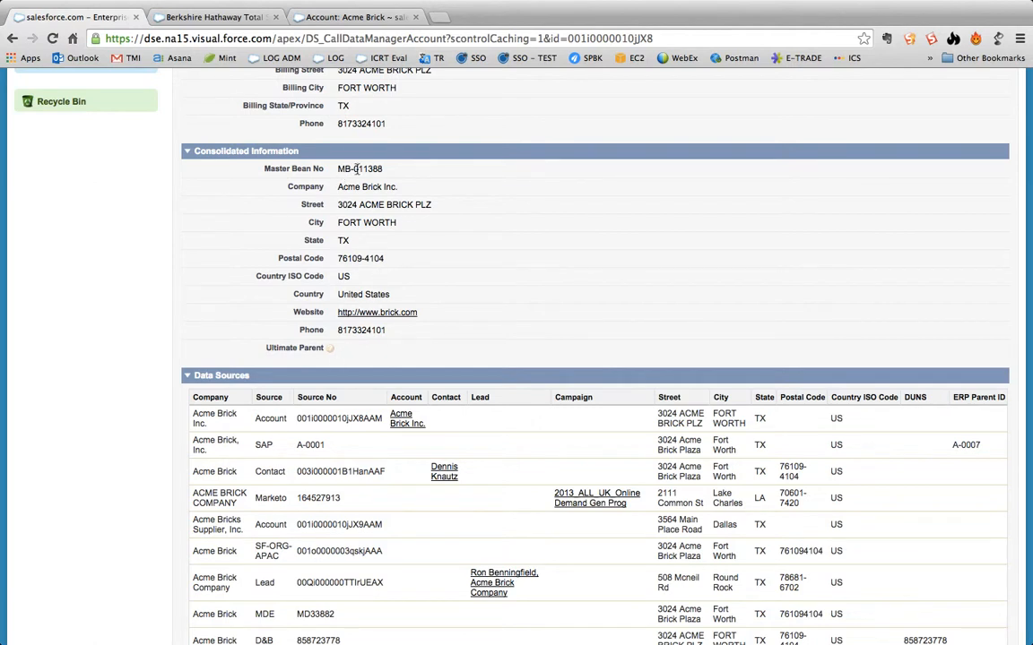
scroll("down", 3)
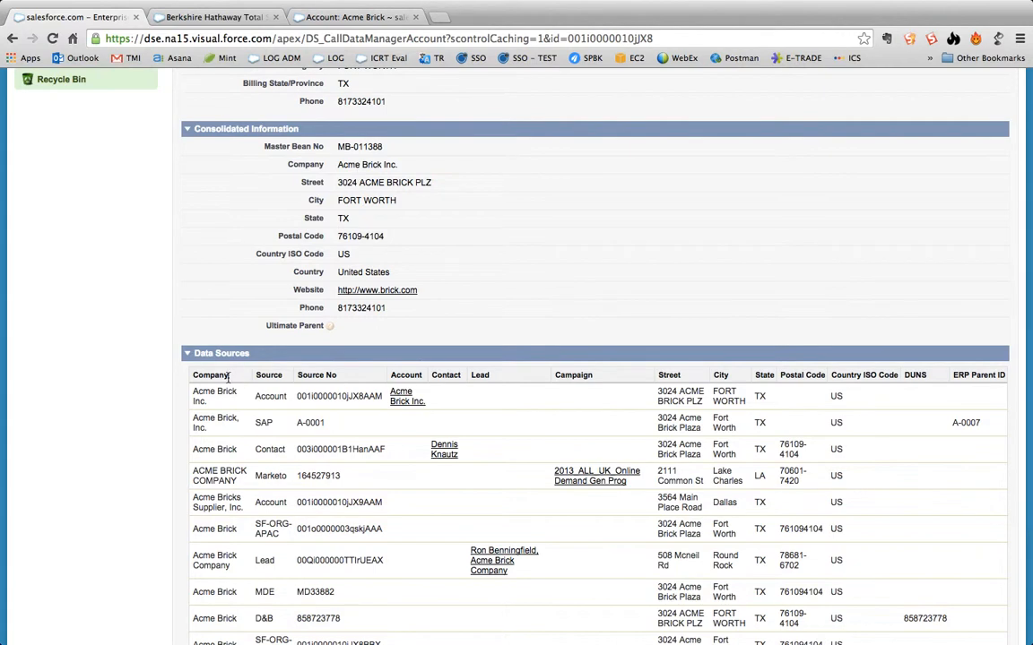
scroll("down", 3)
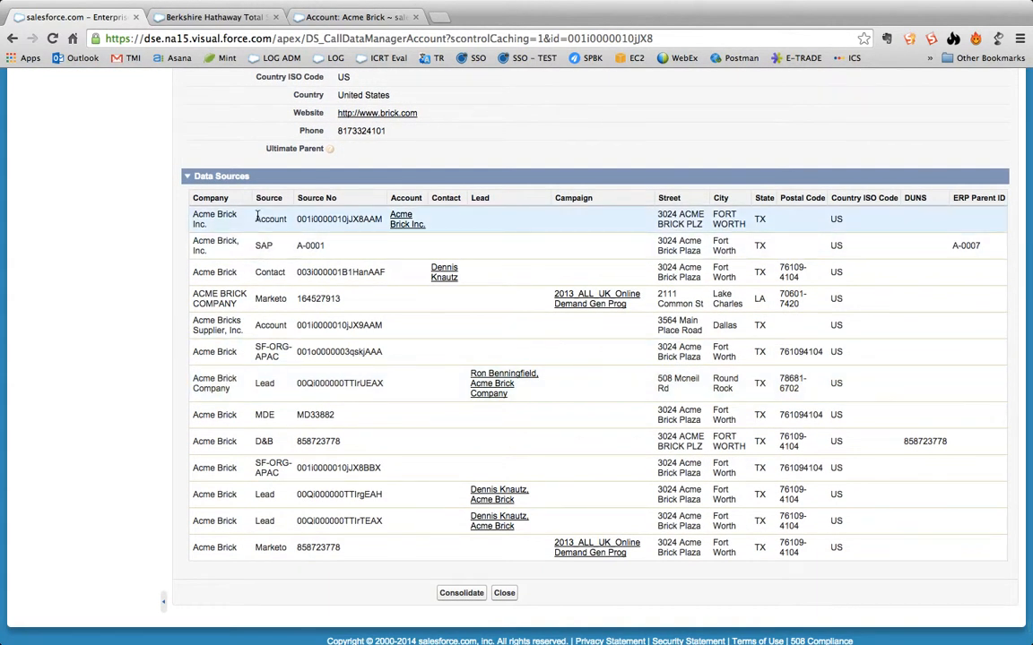
mouse_move(256, 382)
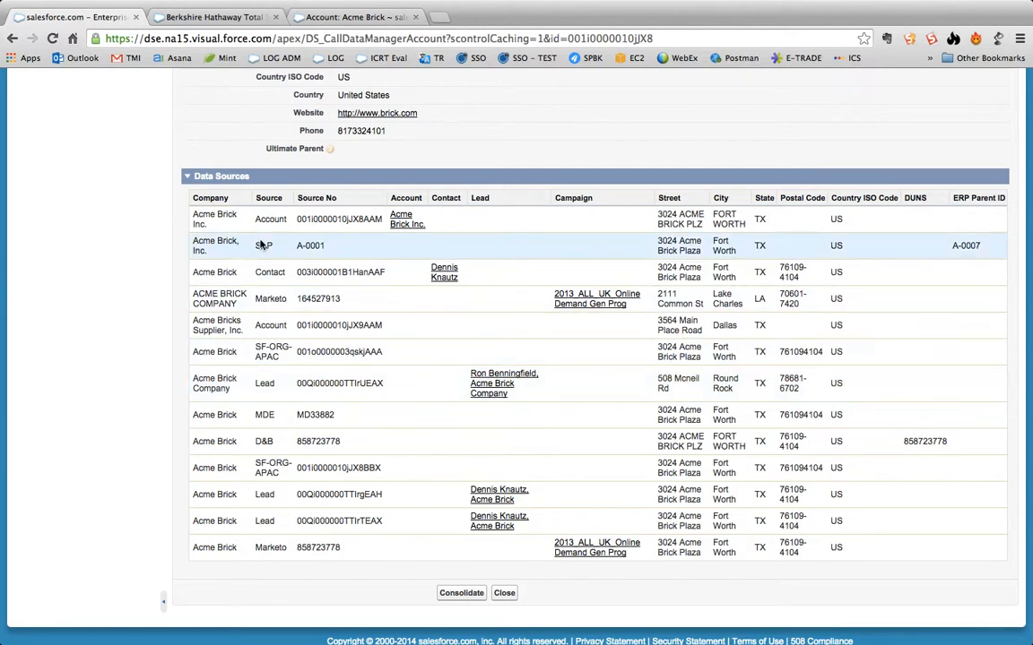
mouse_move(270, 219)
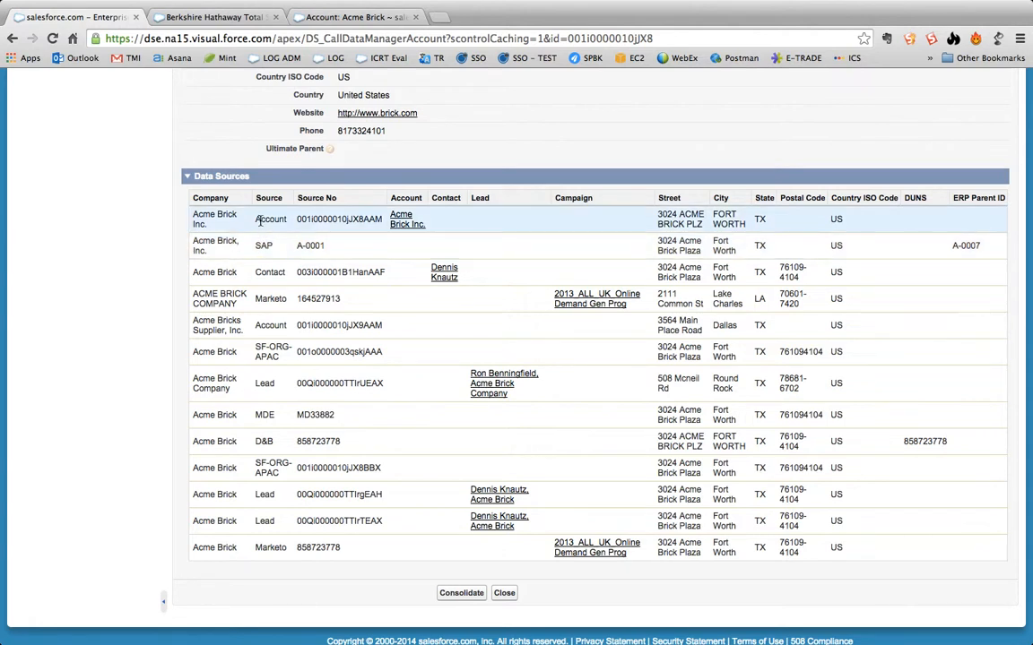
mouse_move(254, 254)
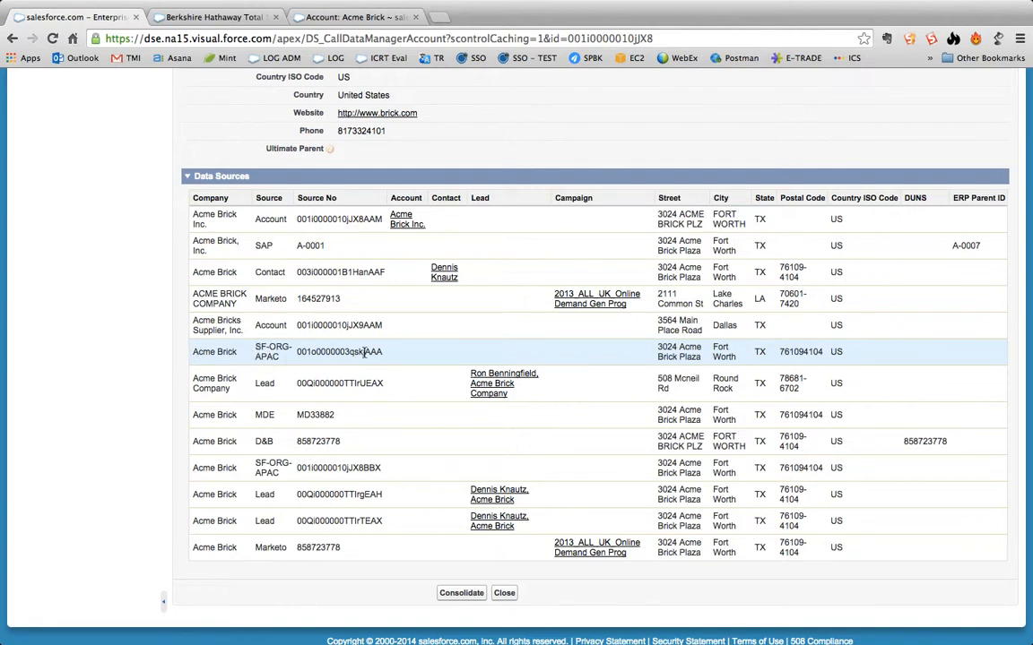
Browse the contributing Data Sources table, then close the consolidated view.
scroll("down", 3)
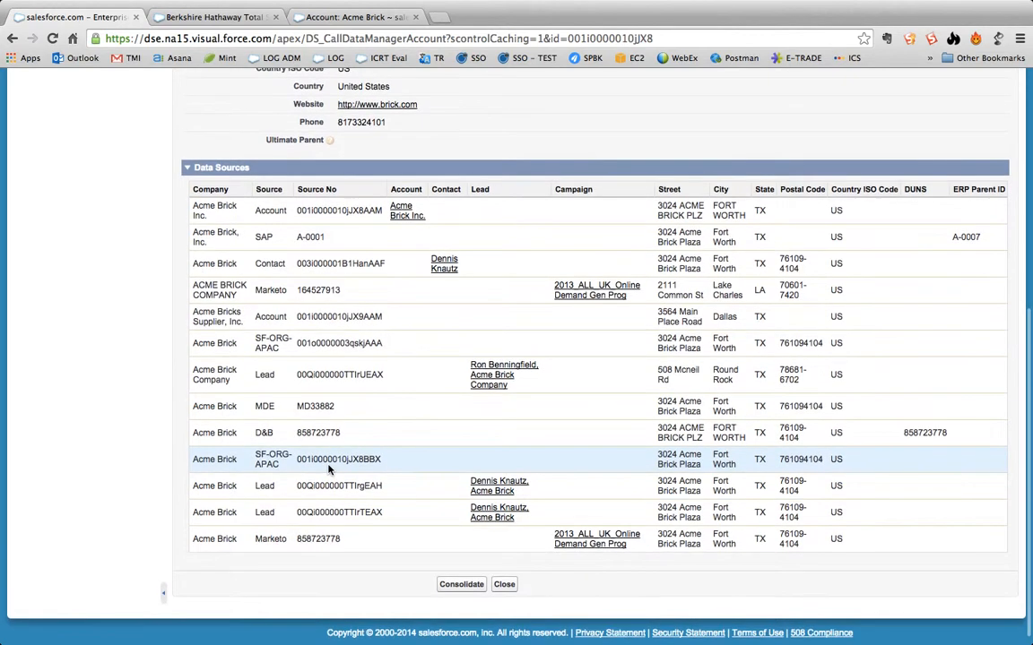
scroll("up", 3)
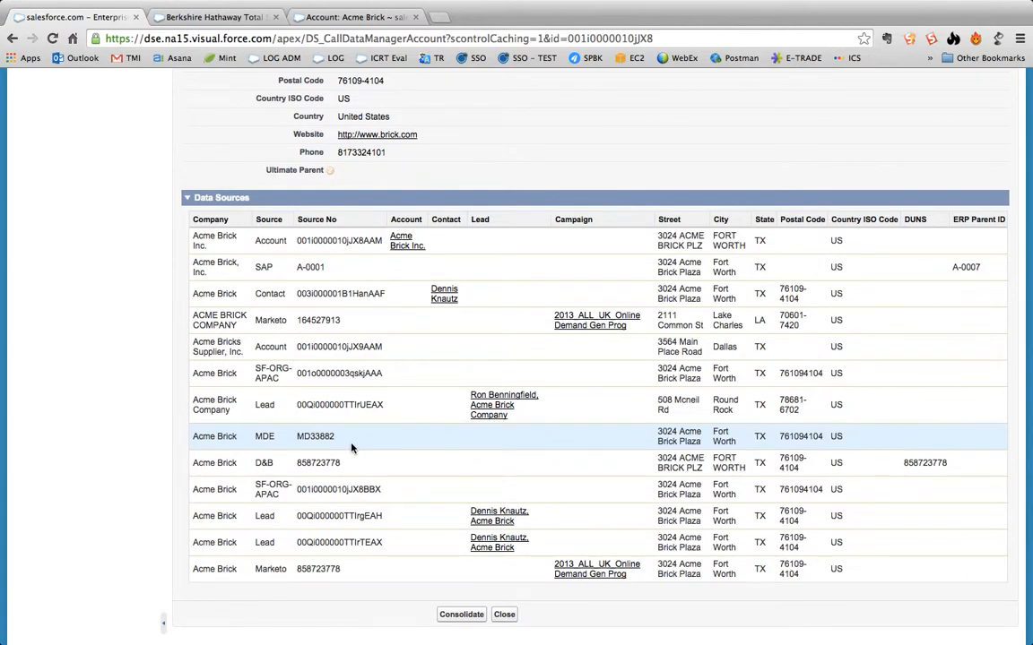
scroll("down", 3)
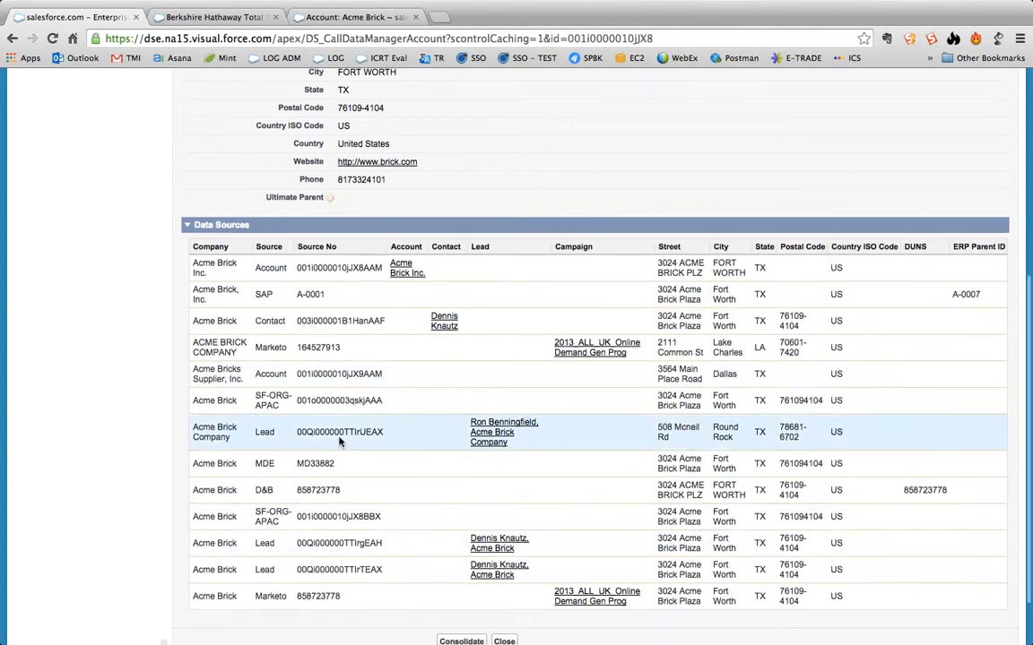
scroll("up", 3)
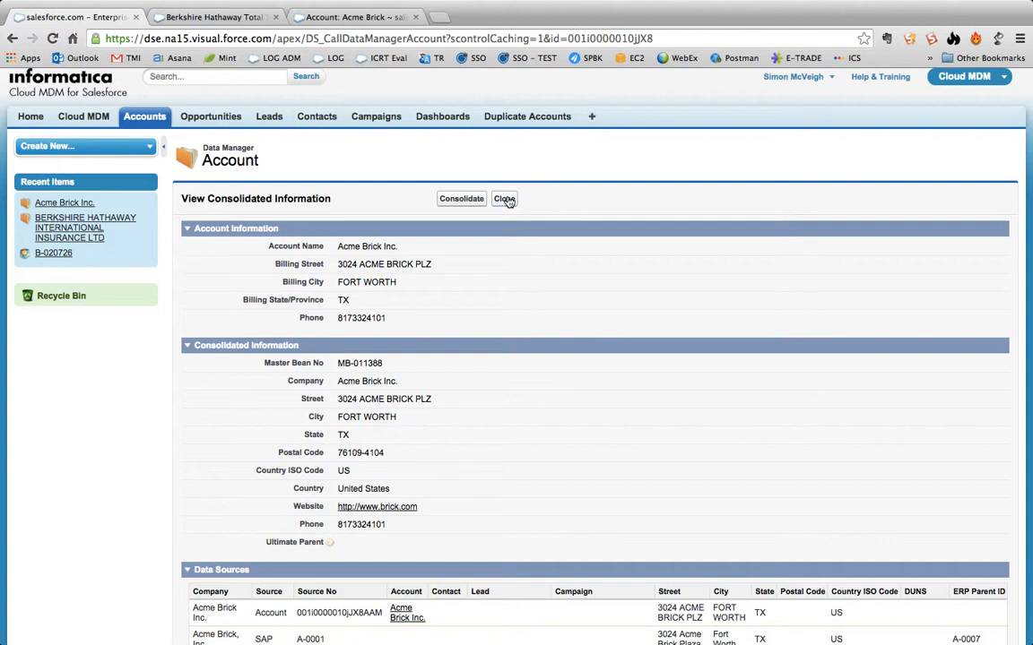
left_click(504, 198)
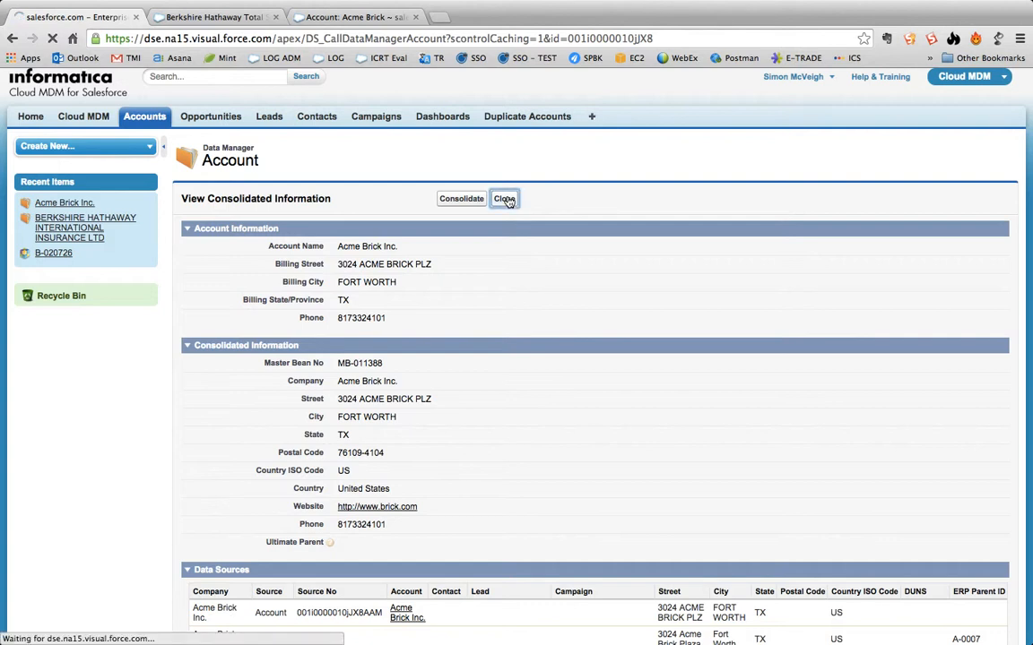
left_click(504, 198)
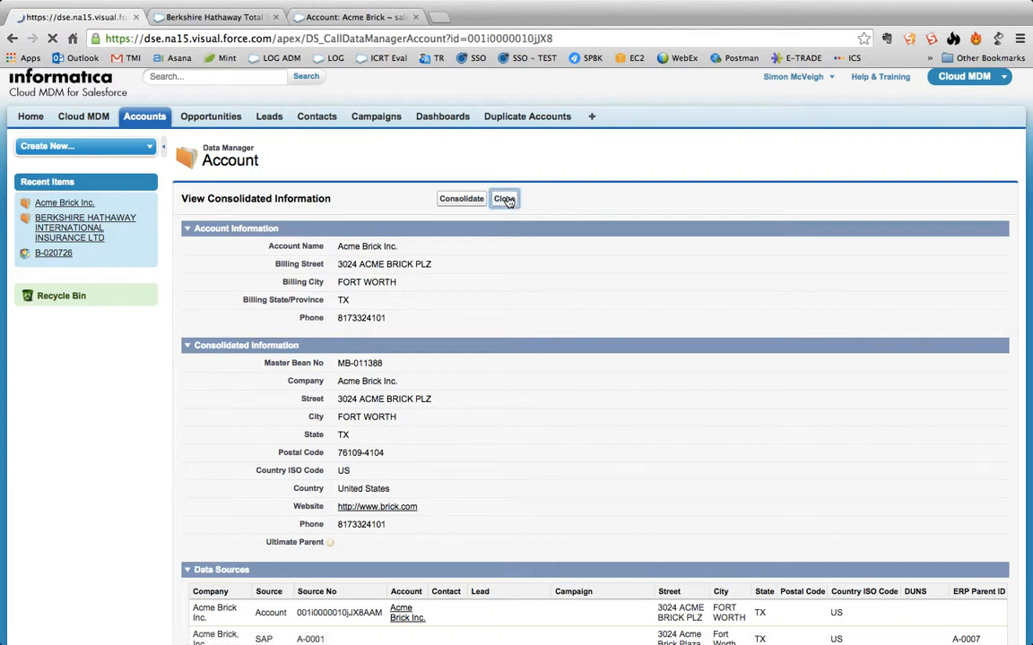
Return from the consolidated view to Acme Brick Inc.'s business account detail page.
left_click(504, 198)
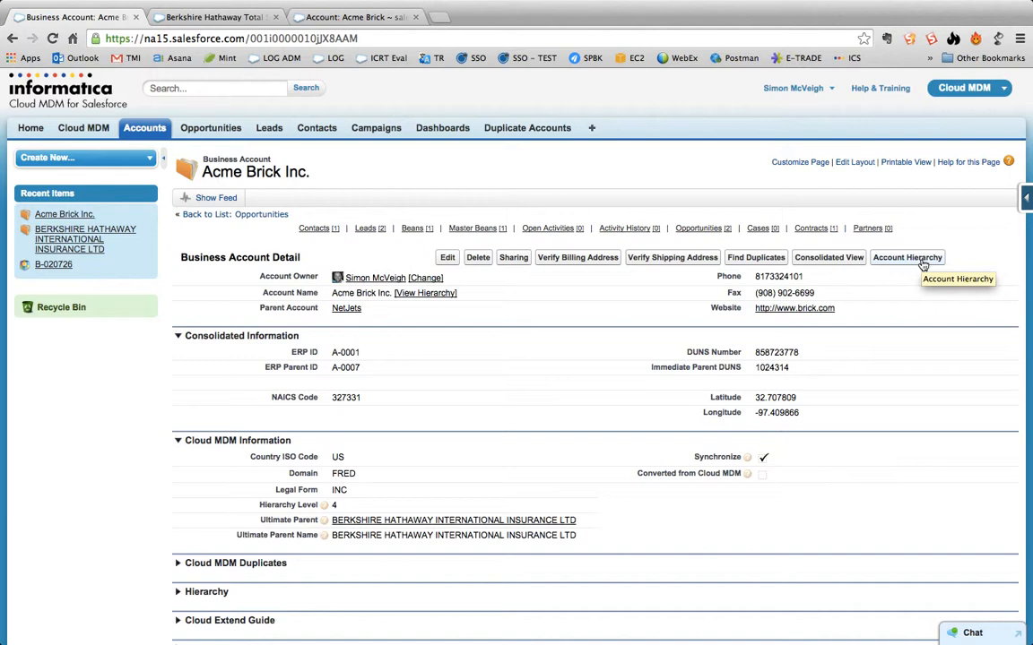
mouse_move(899, 266)
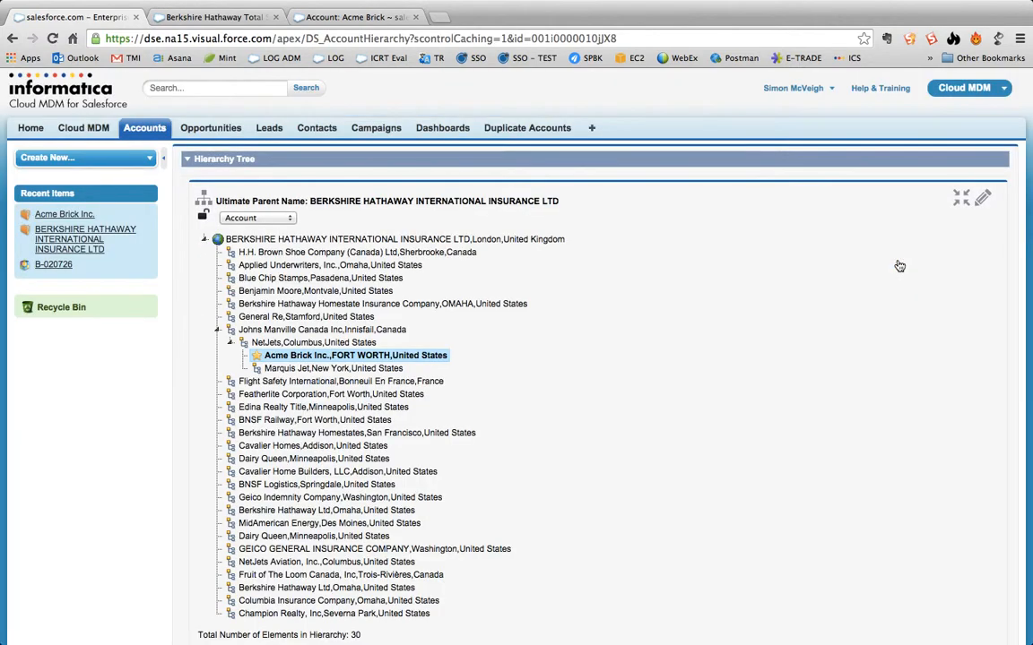
mouse_move(373, 221)
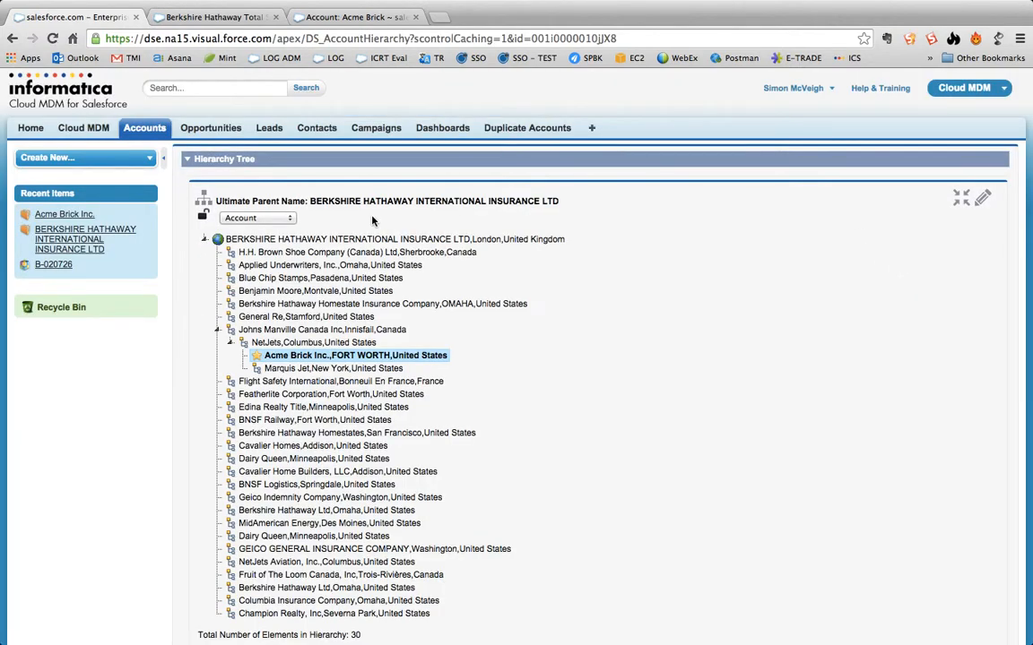
mouse_move(344, 217)
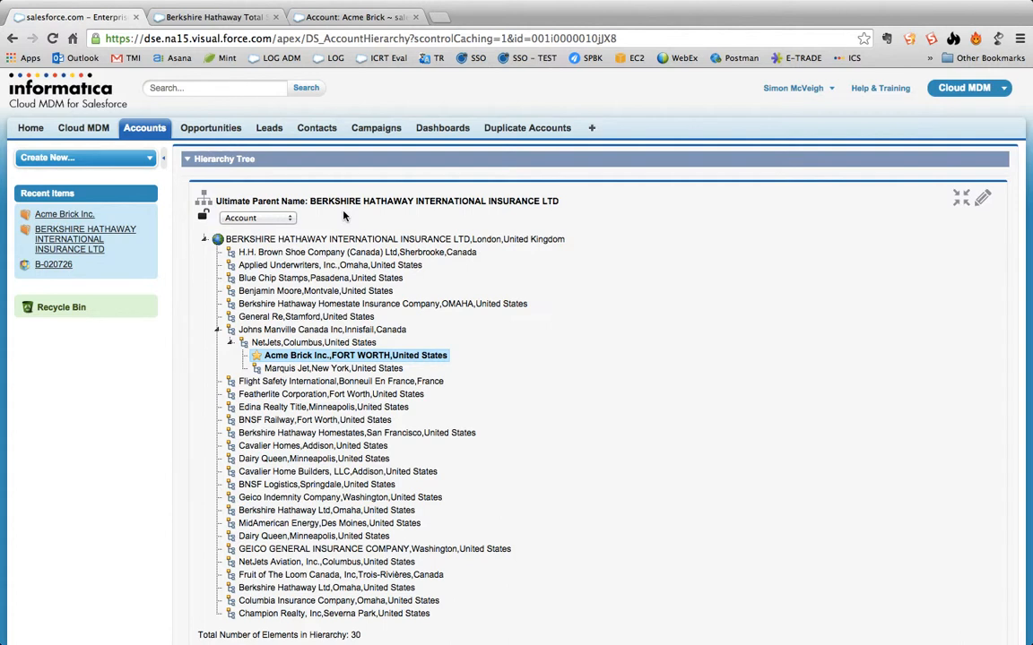
mouse_move(320, 278)
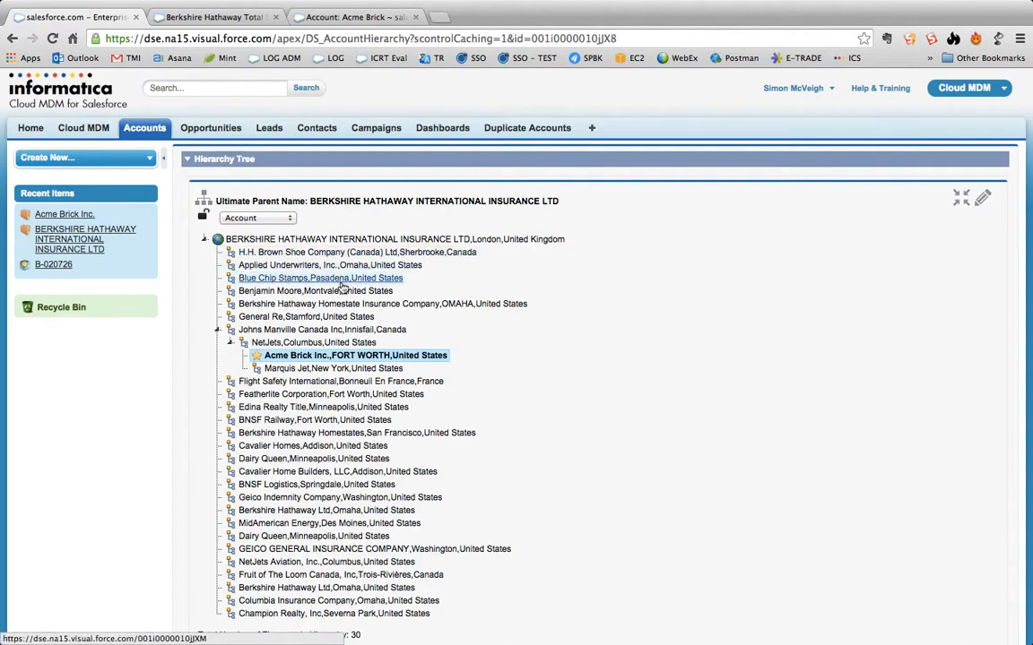
mouse_move(354, 346)
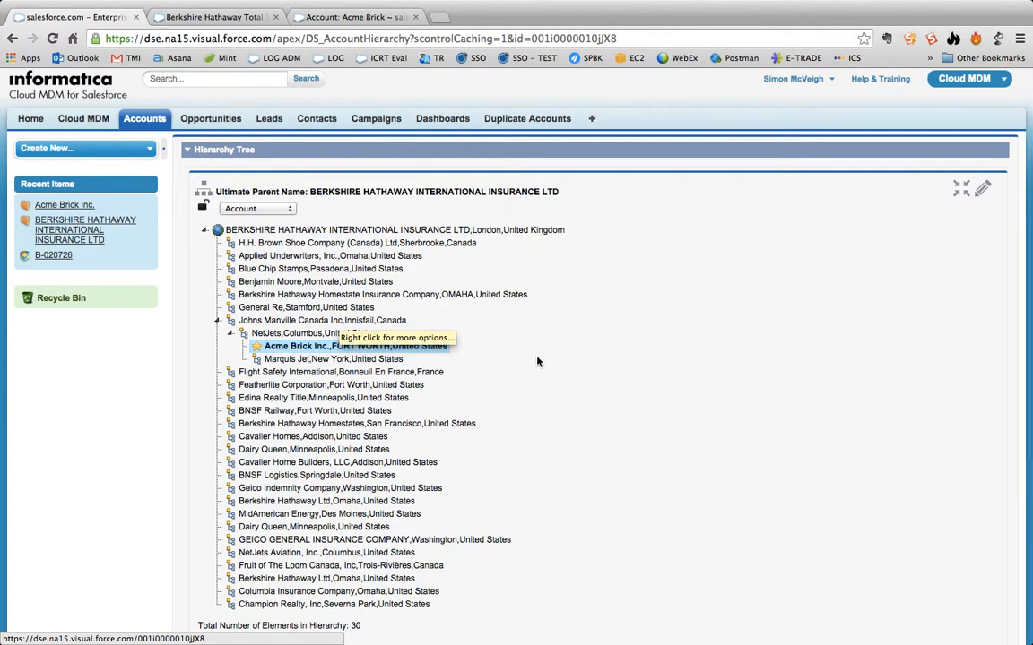
mouse_move(282, 352)
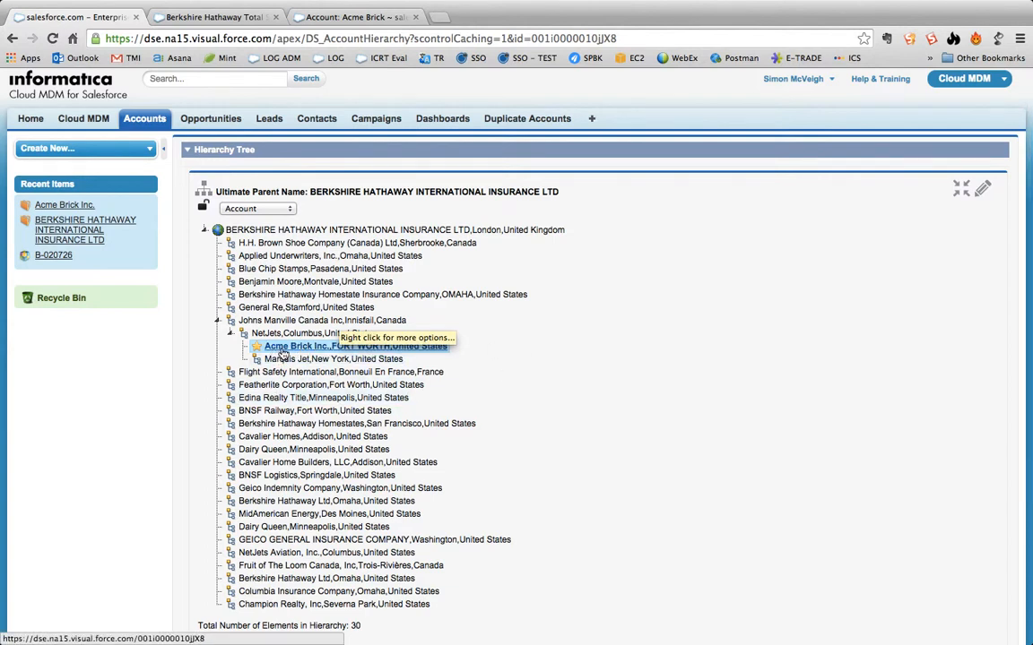
mouse_move(269, 242)
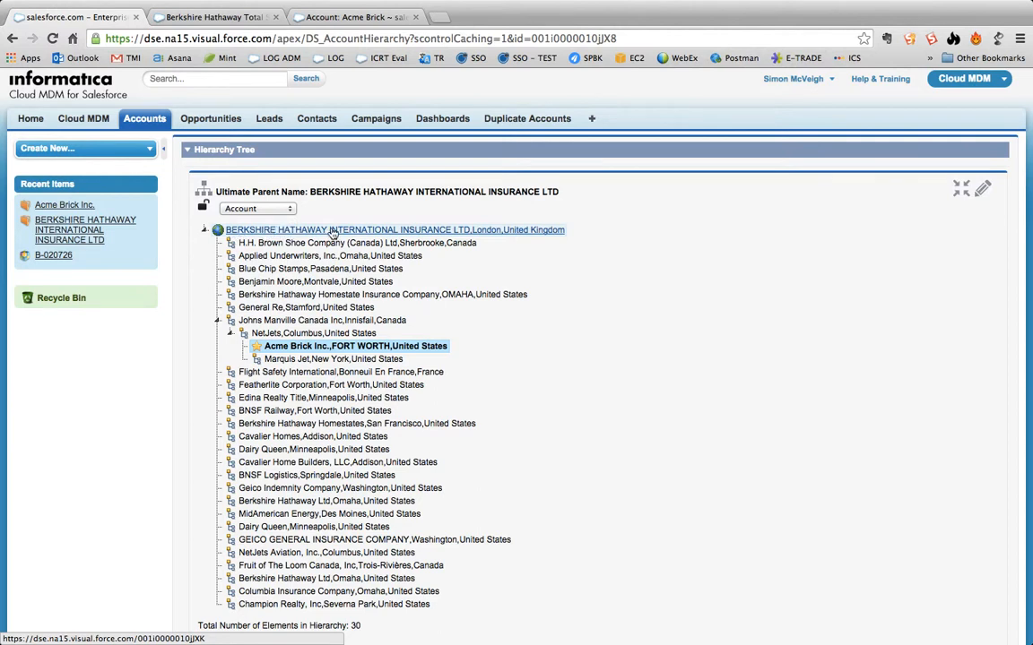
mouse_move(288, 332)
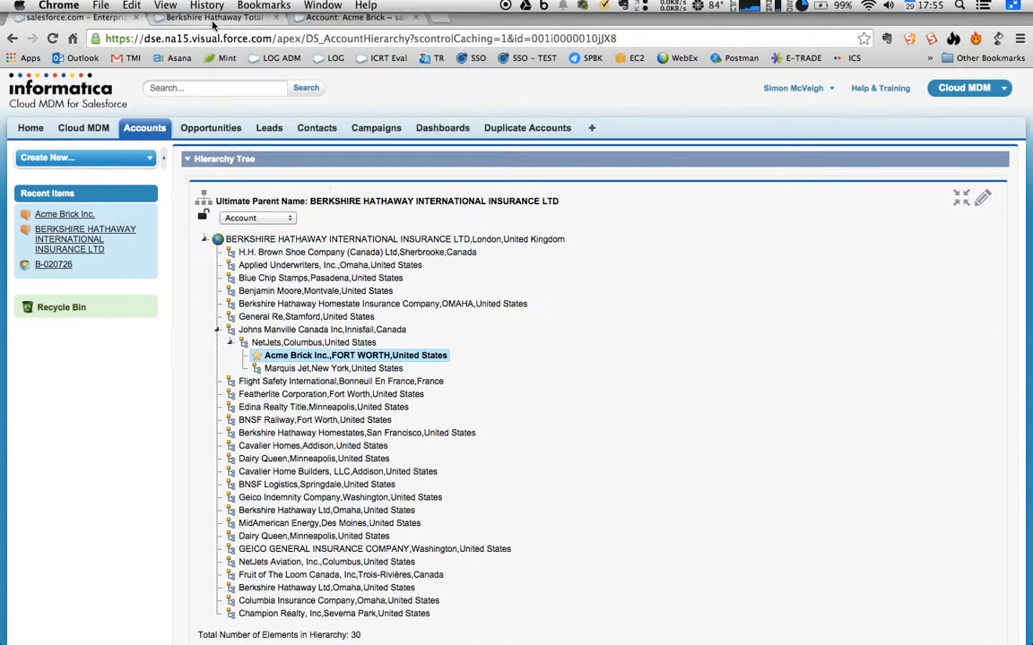
left_click(213, 17)
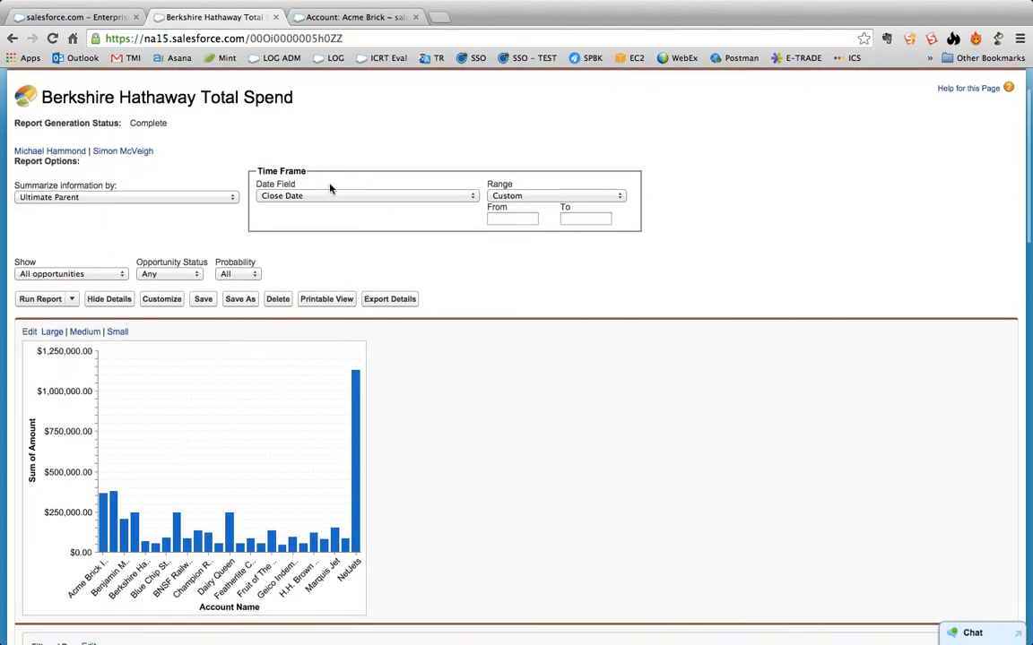
scroll("down", 3)
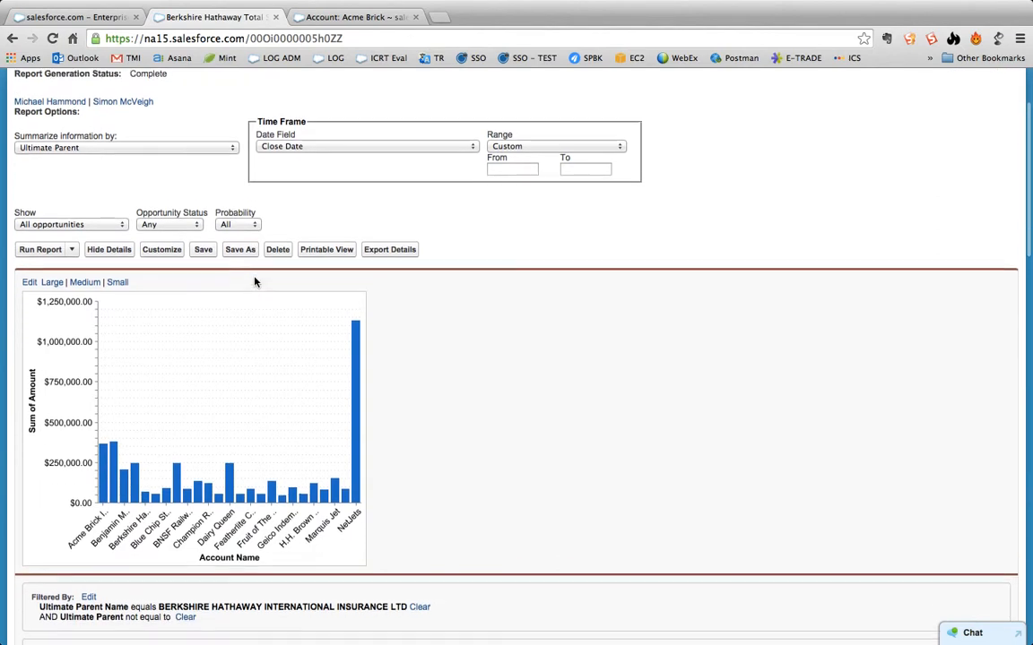
scroll("down", 3)
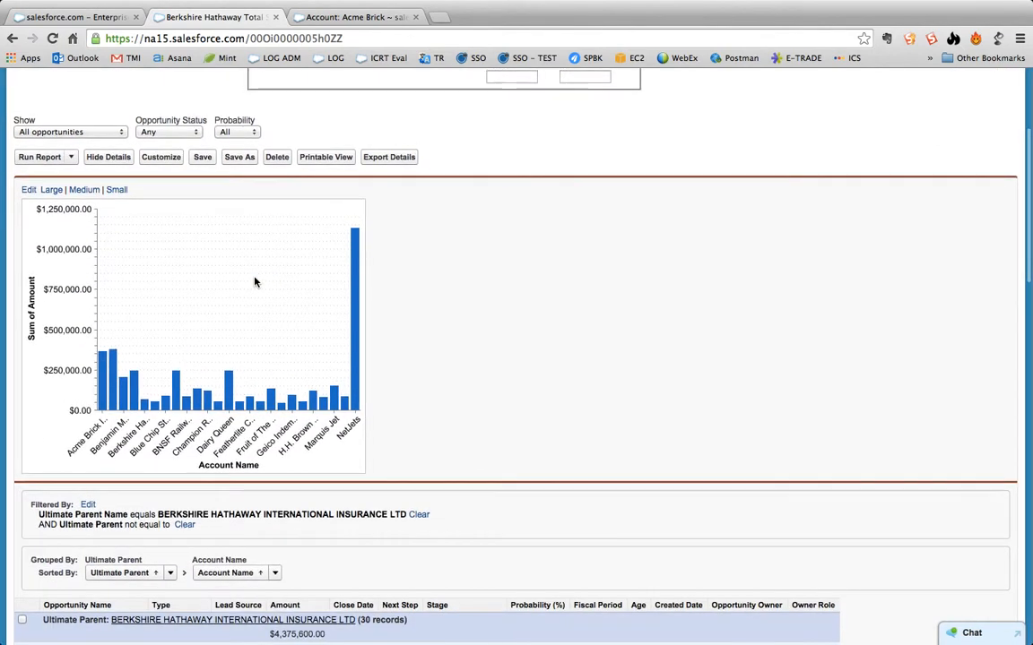
scroll("down", 3)
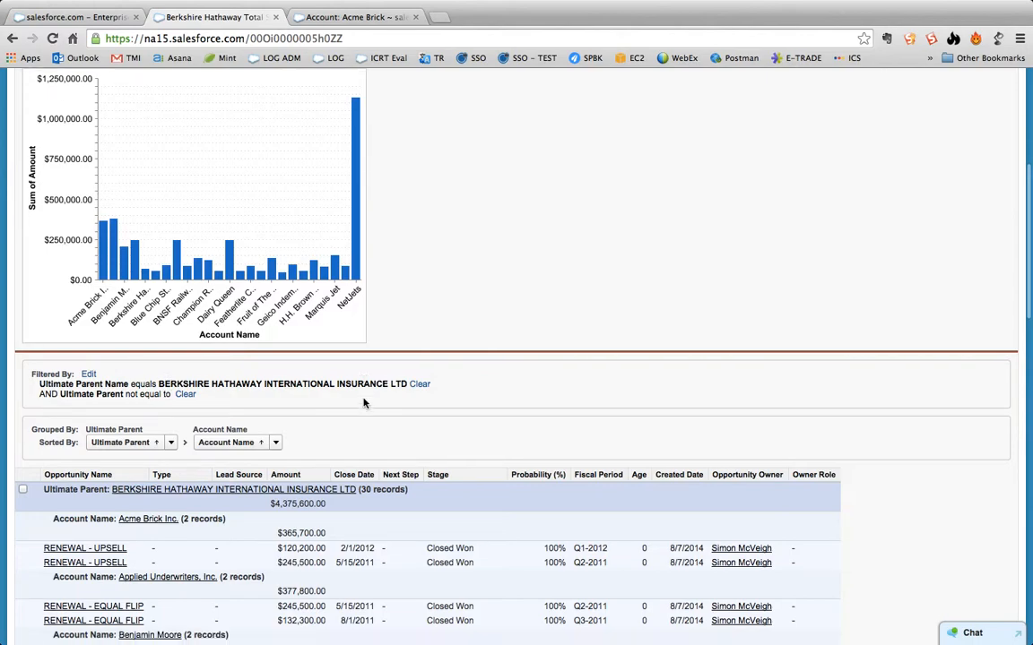
scroll("down", 3)
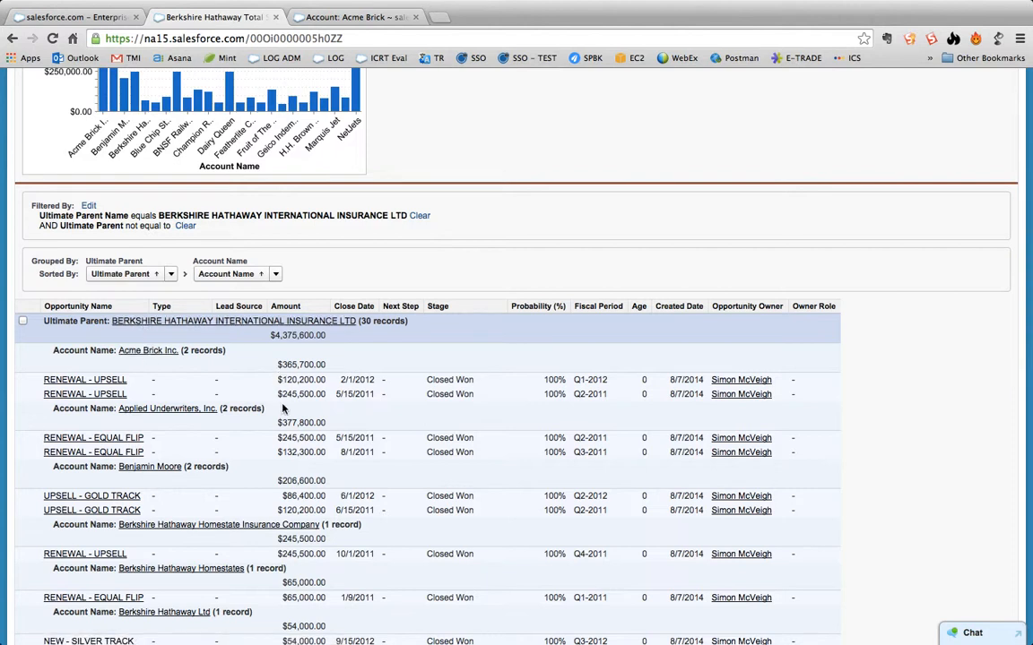
mouse_move(125, 404)
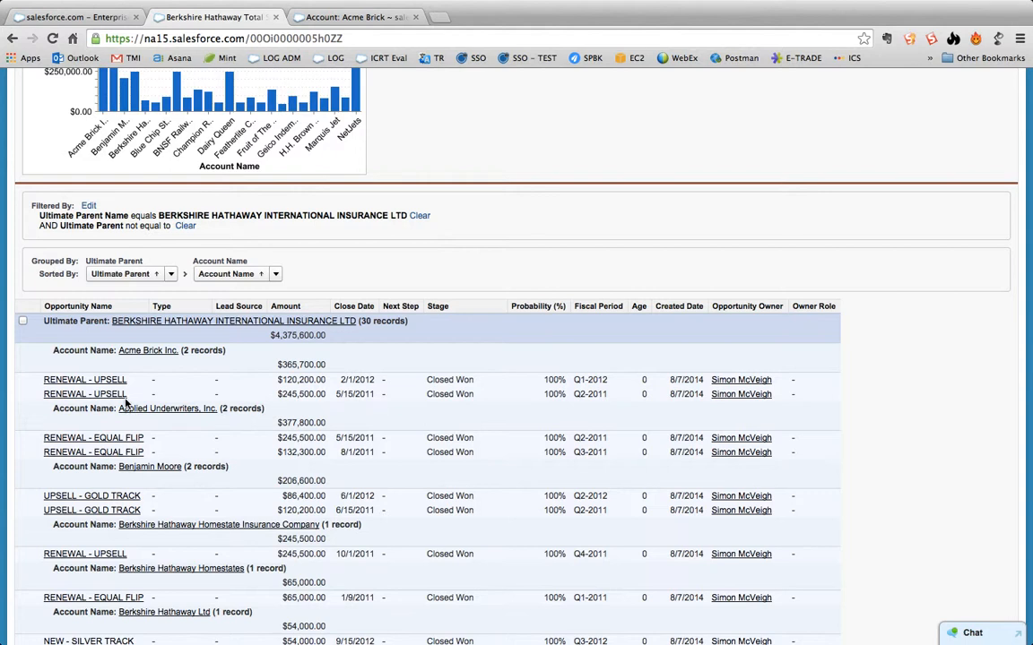
mouse_move(141, 345)
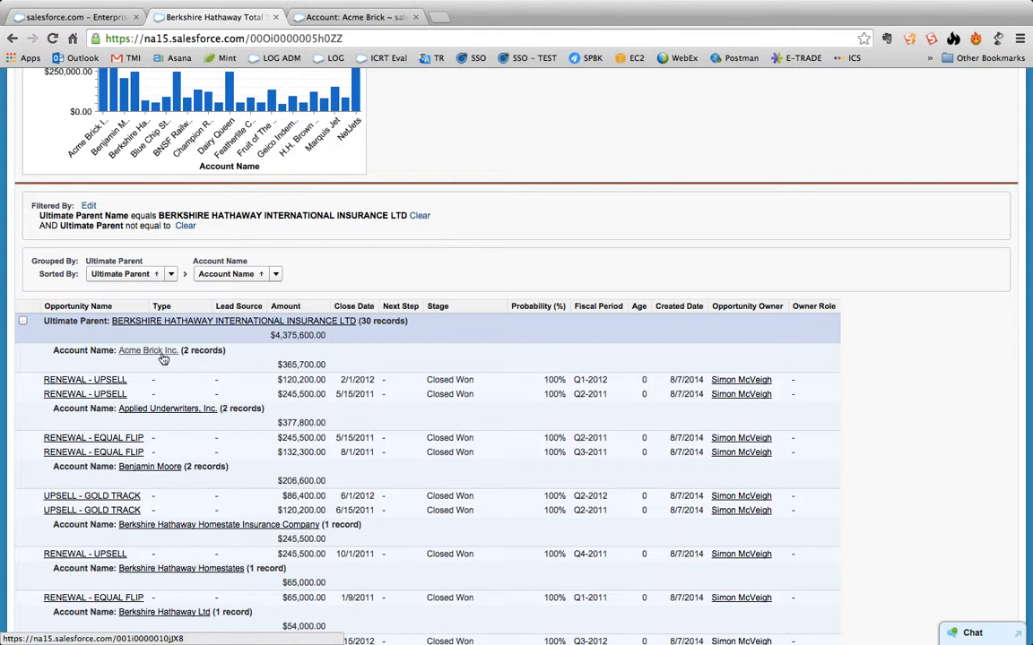
mouse_move(171, 402)
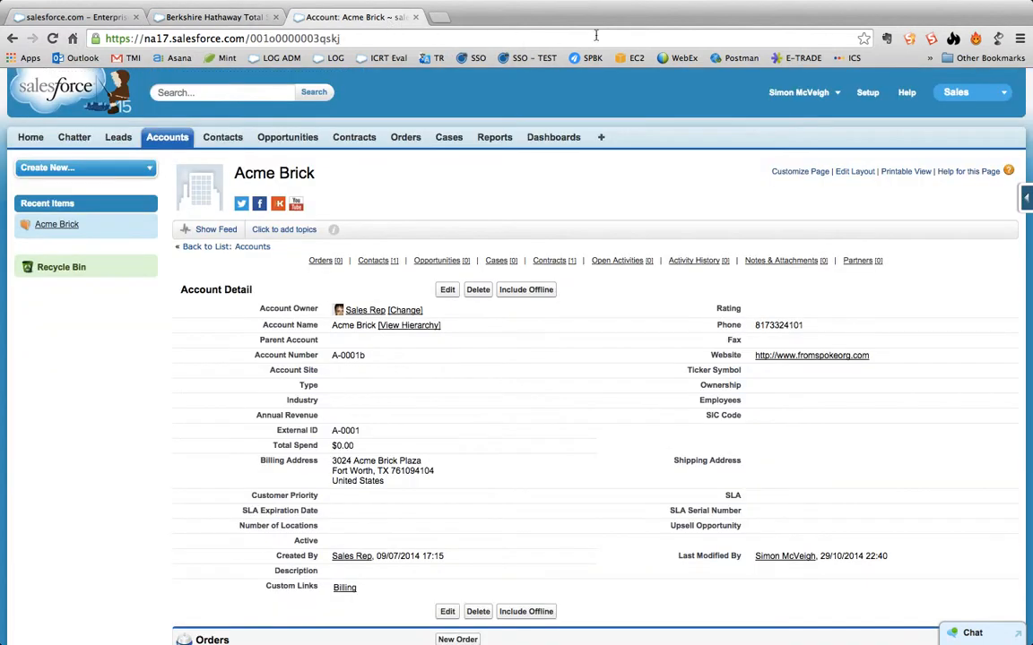
mouse_move(515, 218)
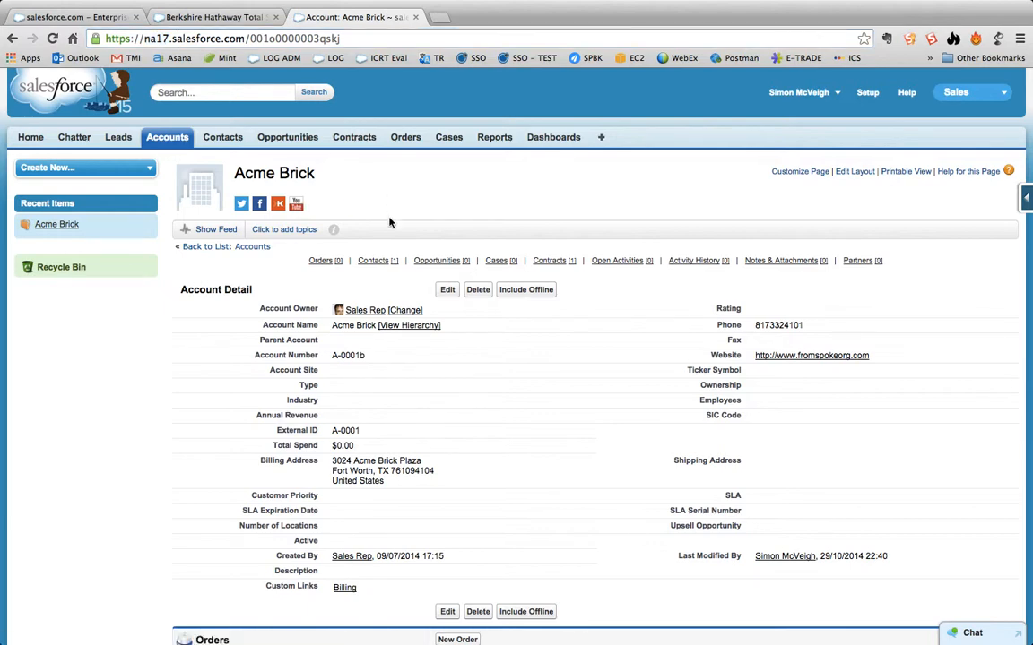
mouse_move(429, 272)
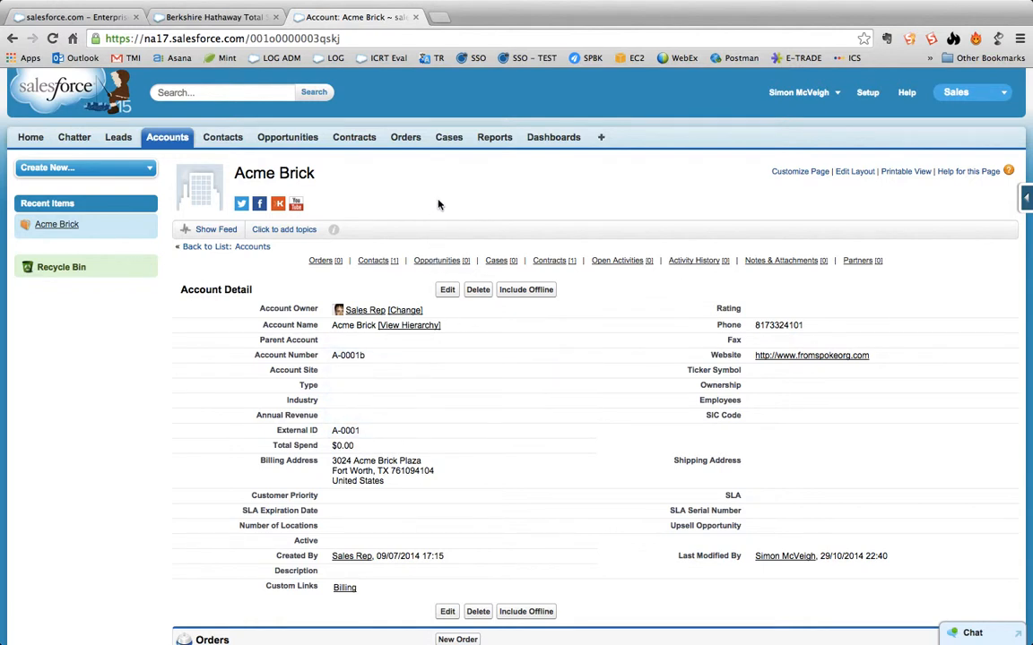
mouse_move(613, 376)
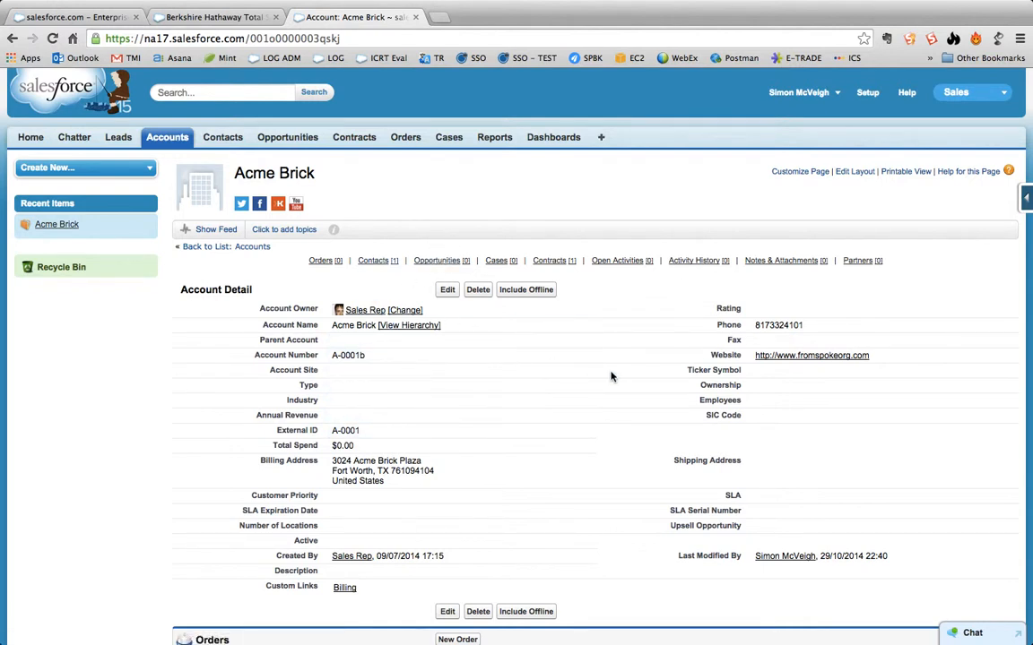
Show Acme Brick's Opportunities related list, which has no records and $0.00 Total Spend.
left_click(436, 260)
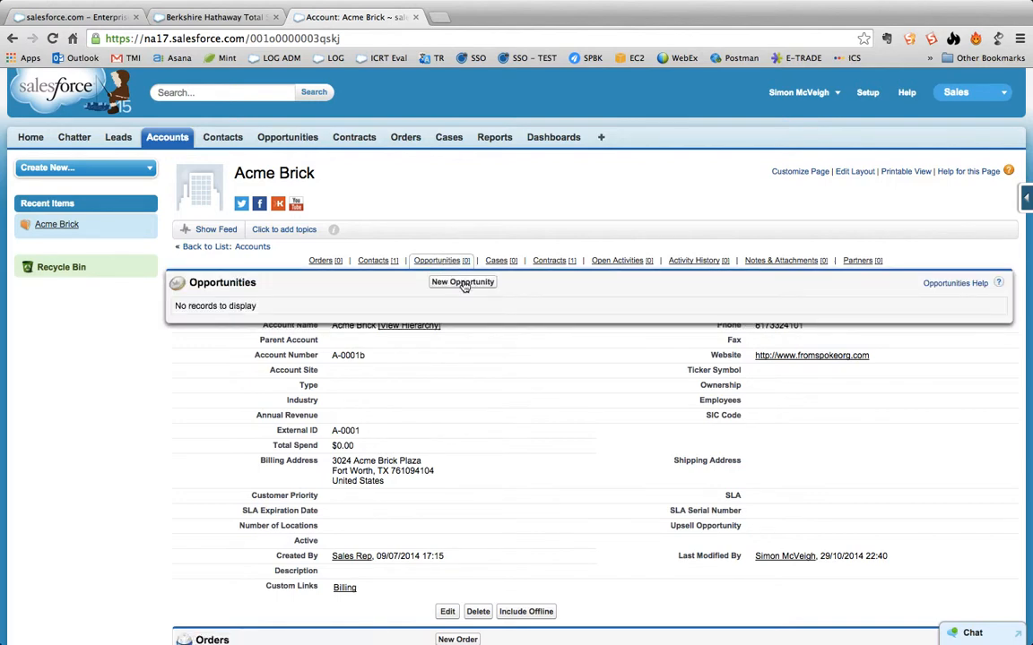
Start a new Acme Brick opportunity named 'Big APAC Deal'.
left_click(461, 283)
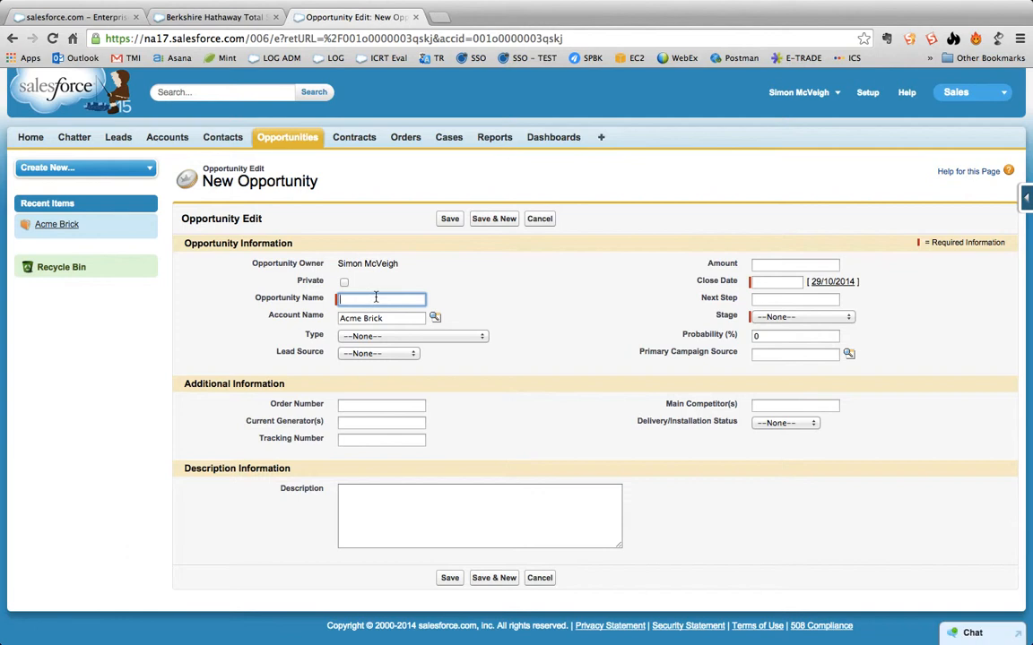
type("Big A")
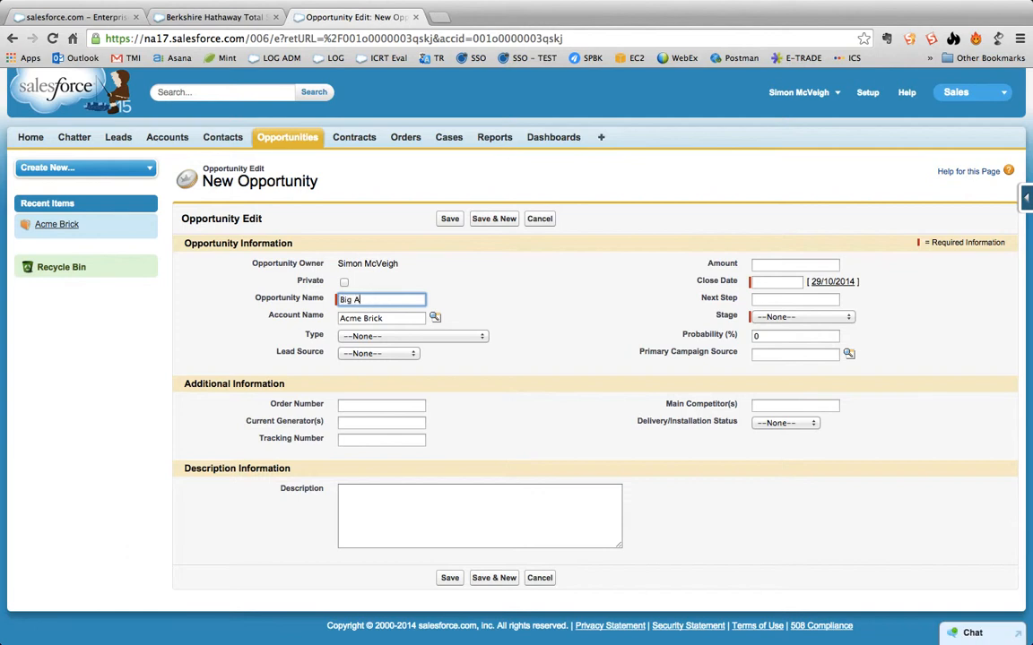
type("PAC")
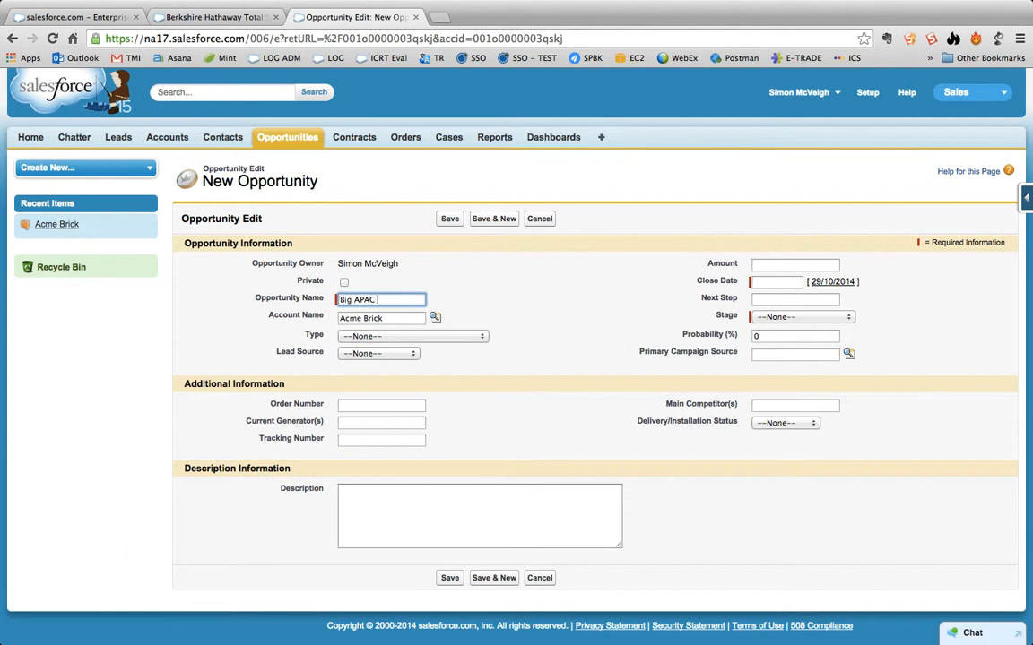
type("Deal")
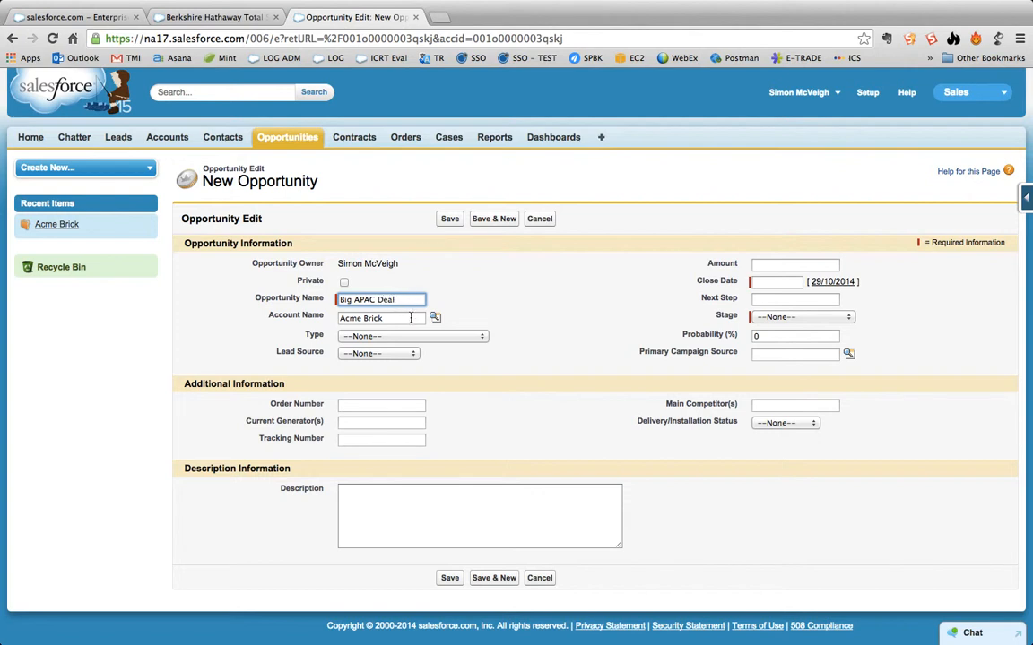
left_click(381, 404)
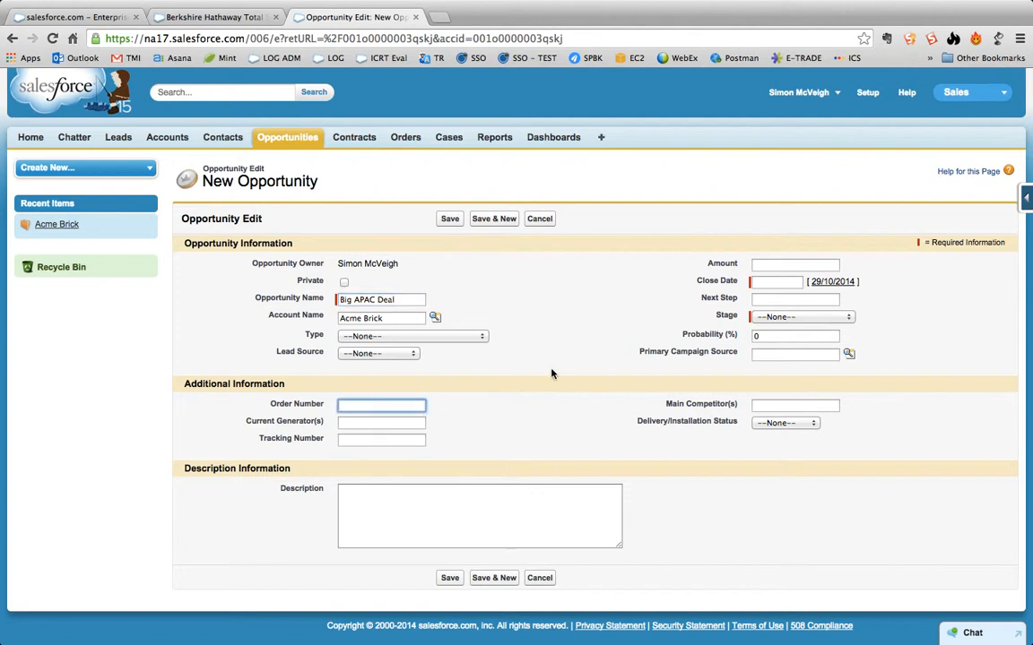
Set close date to today (29/10/2014), stage Prospecting, and amount 5000000.
left_click(832, 281)
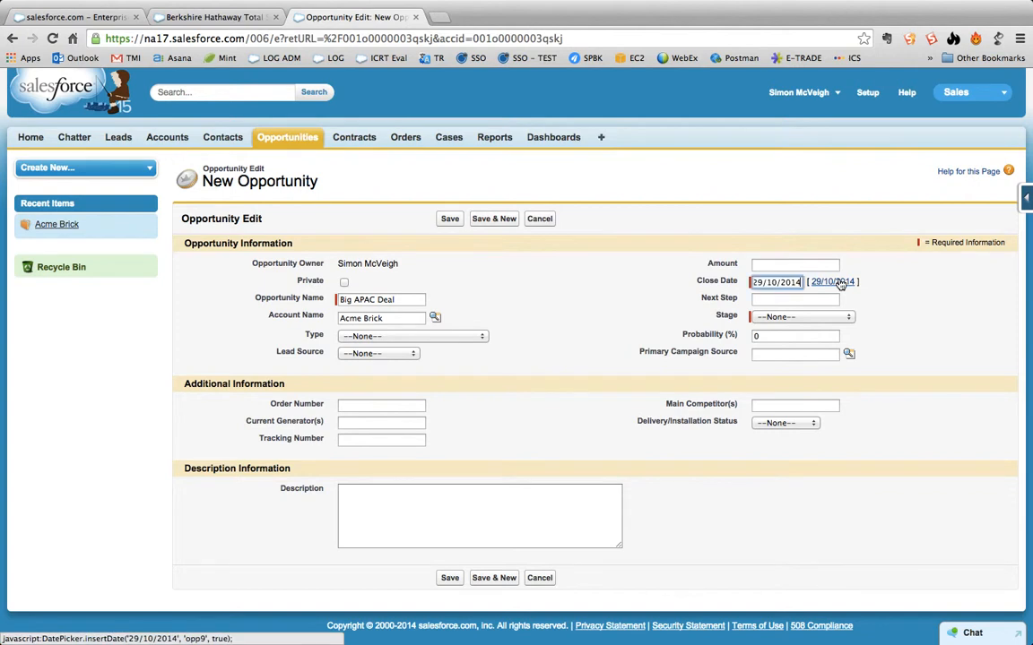
left_click(801, 316)
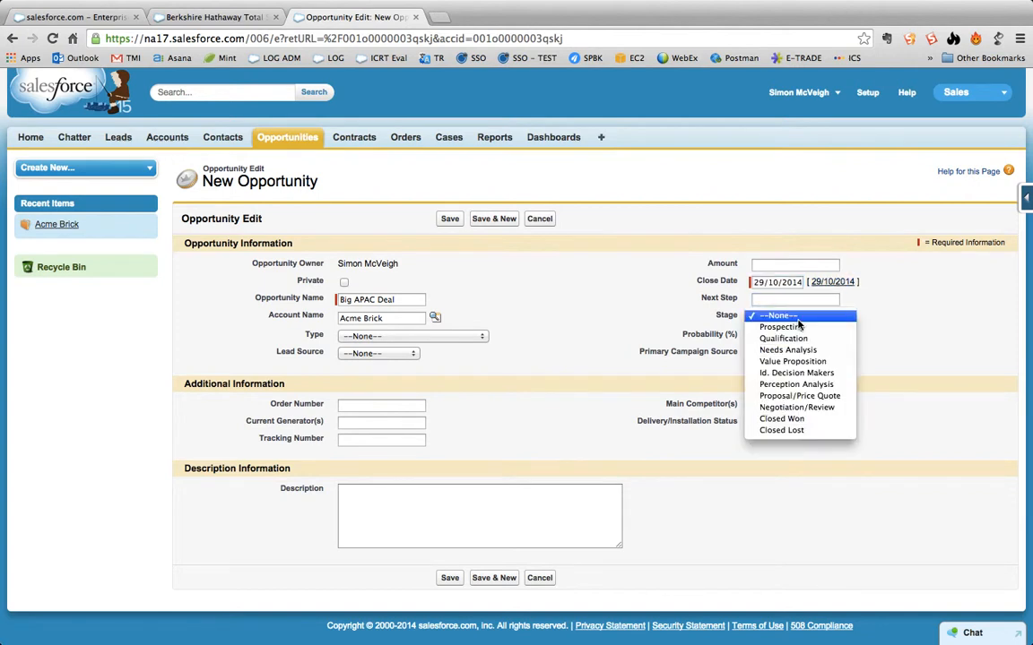
mouse_move(783, 338)
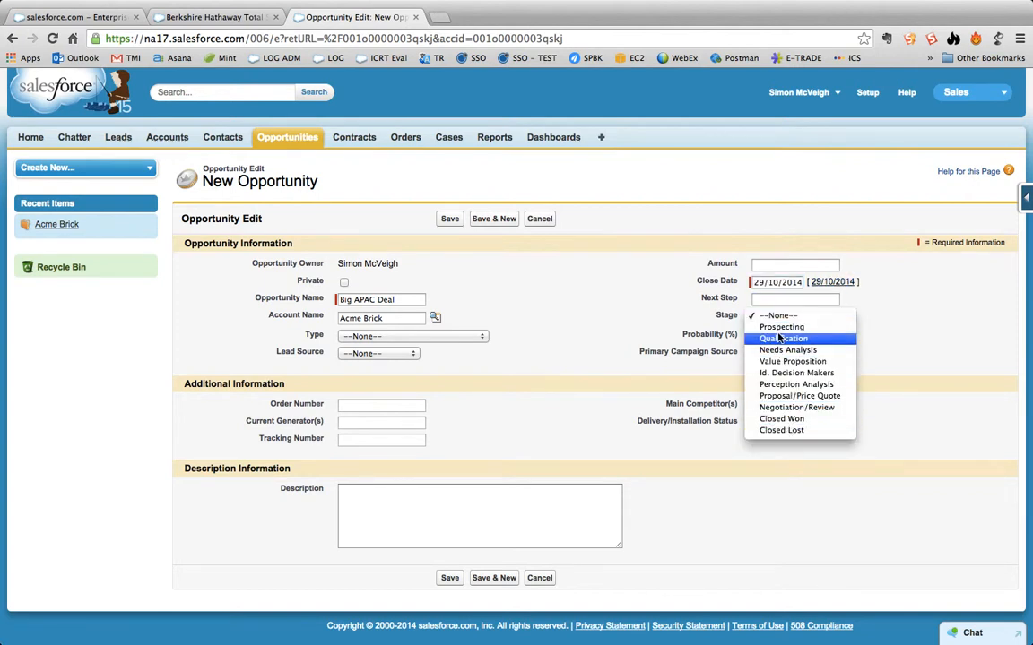
left_click(781, 326)
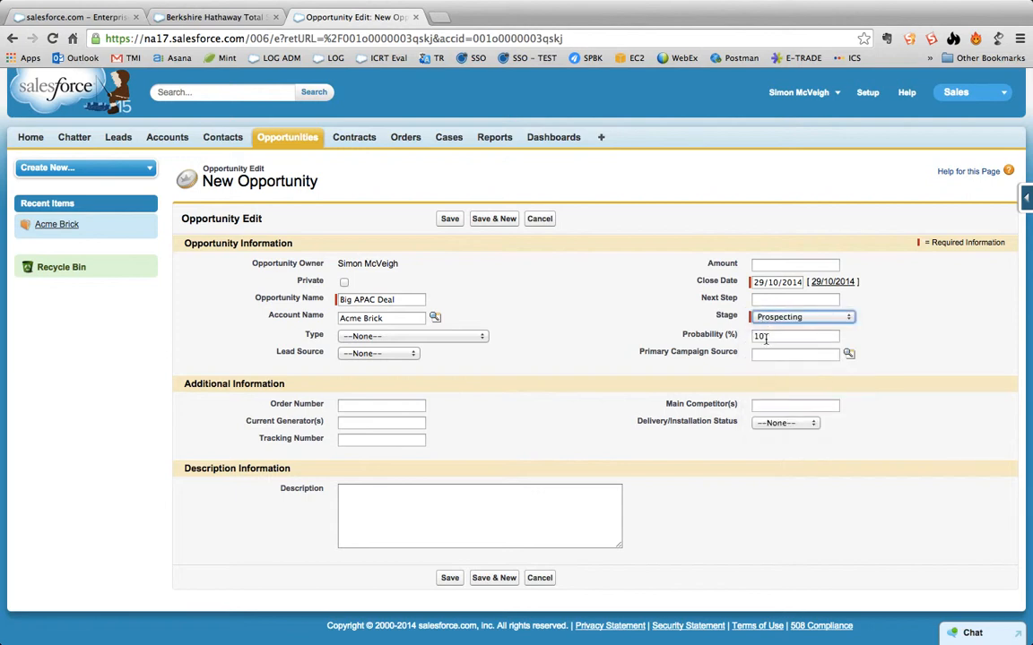
left_click(794, 354)
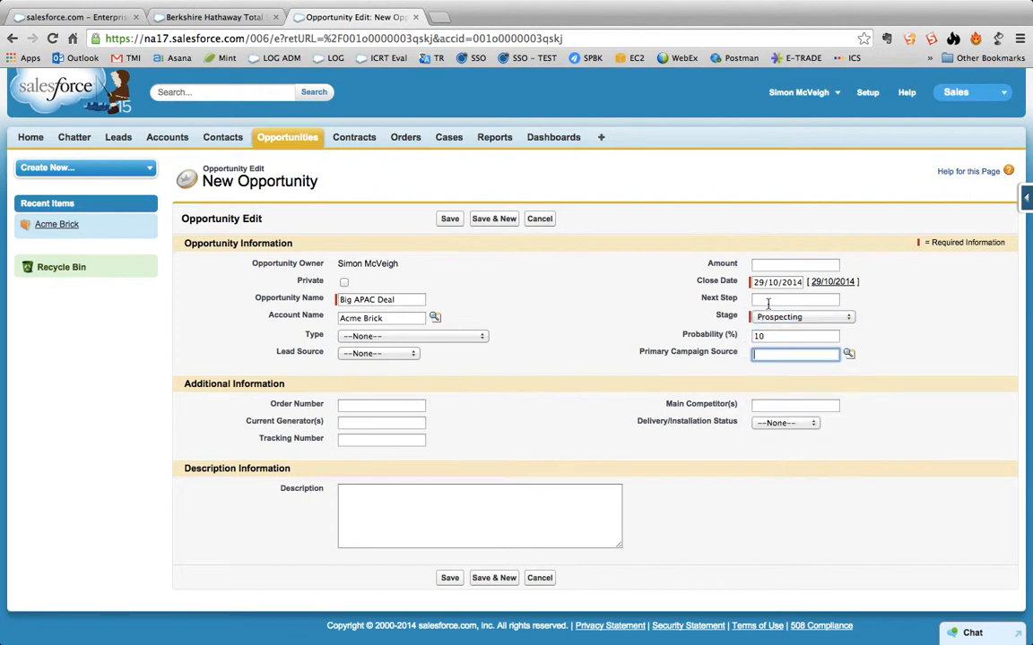
left_click(794, 263)
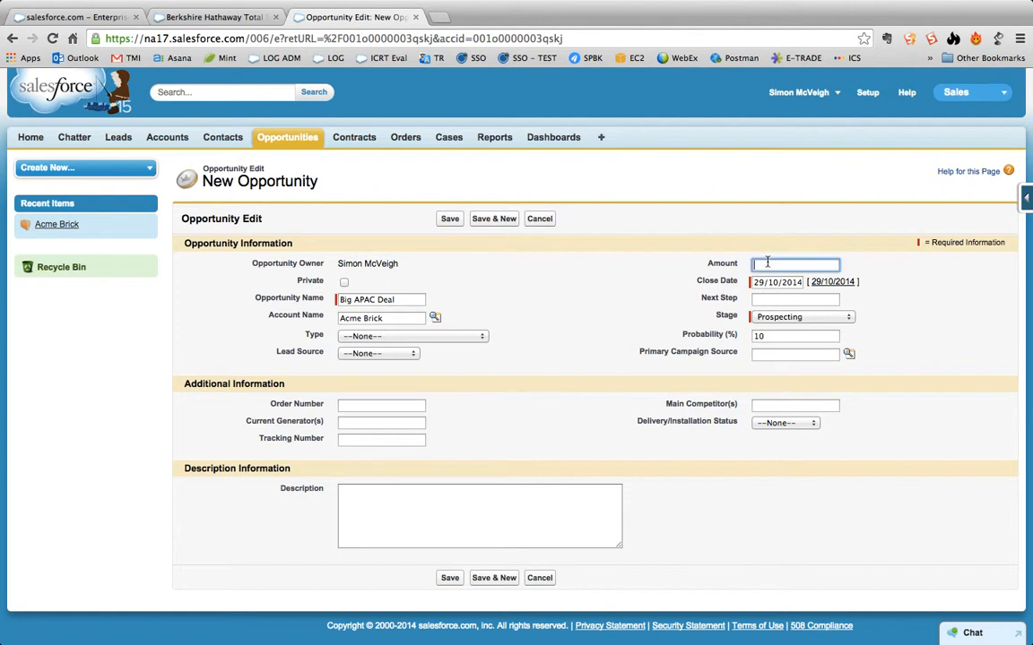
type("5000000")
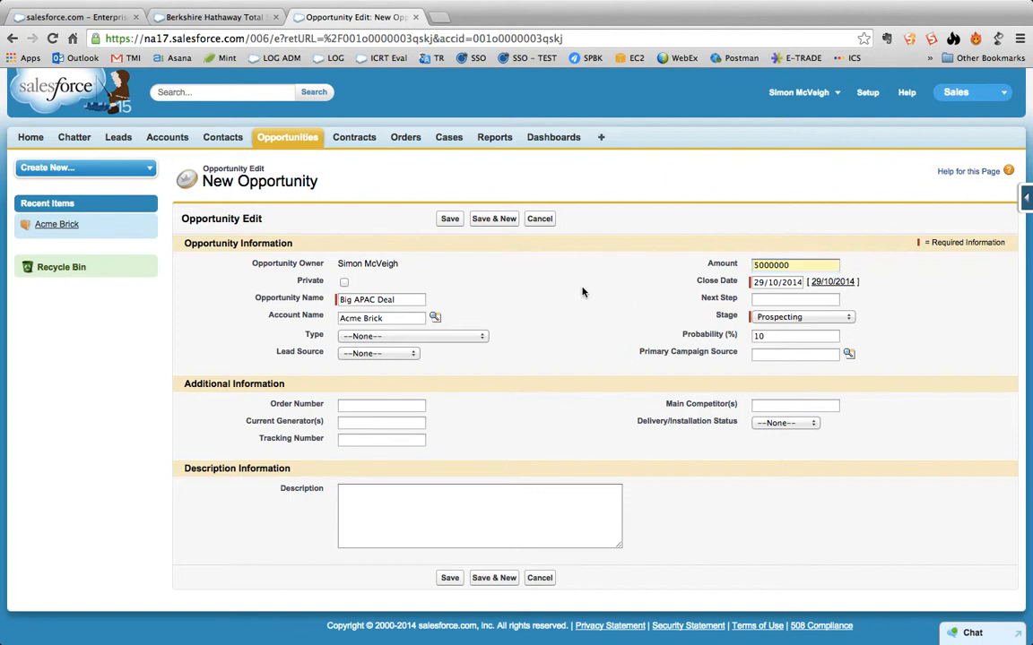
mouse_move(502, 279)
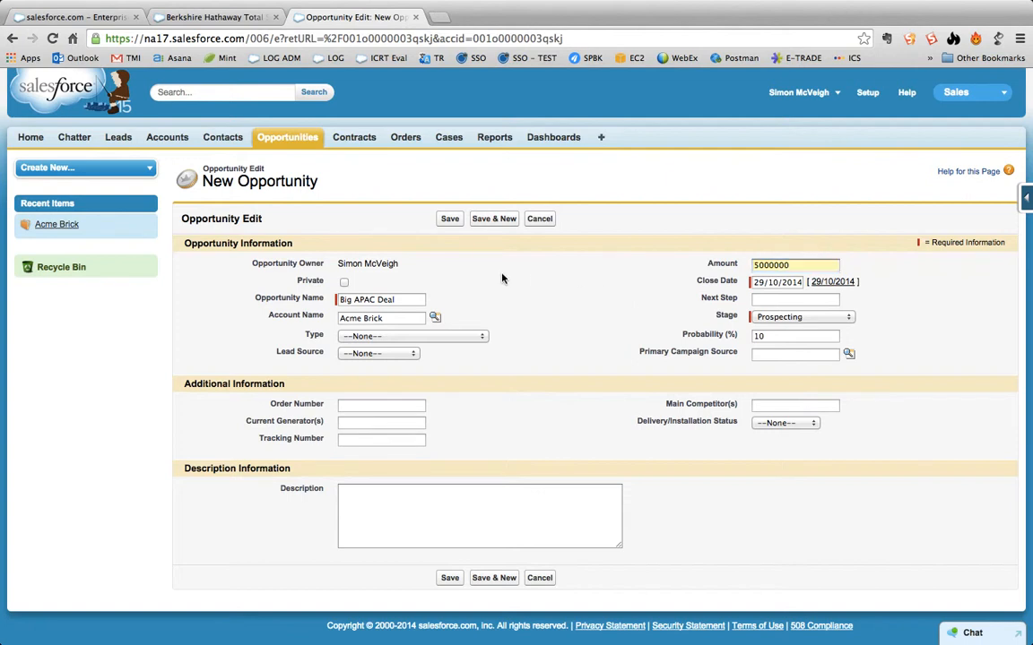
mouse_move(449, 219)
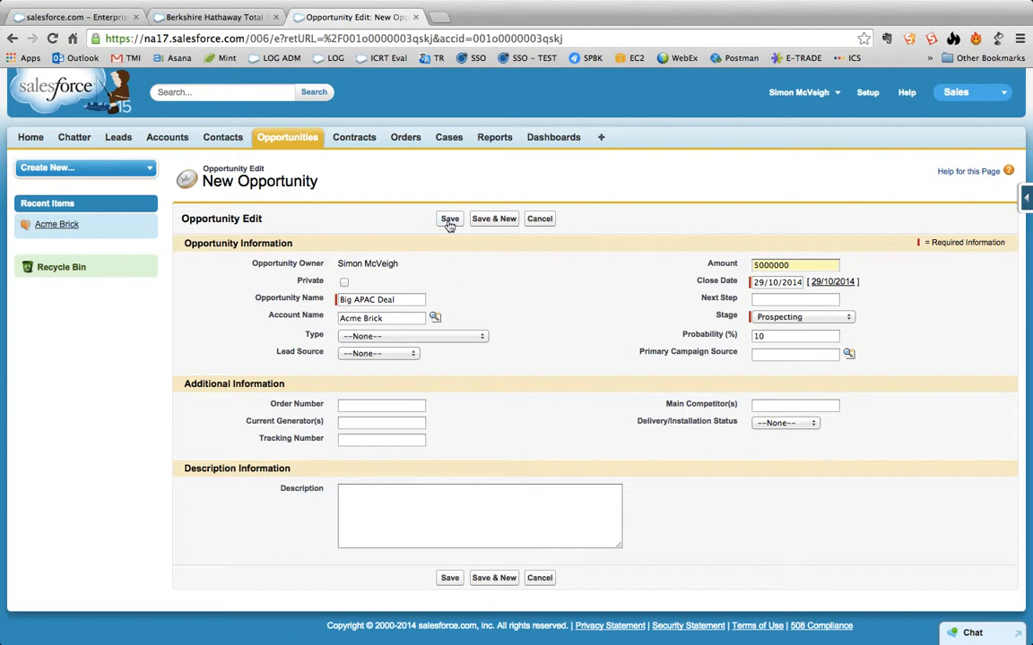
Save the Big APAC Deal opportunity and return to the Berkshire Hathaway Total Spend tab.
left_click(449, 219)
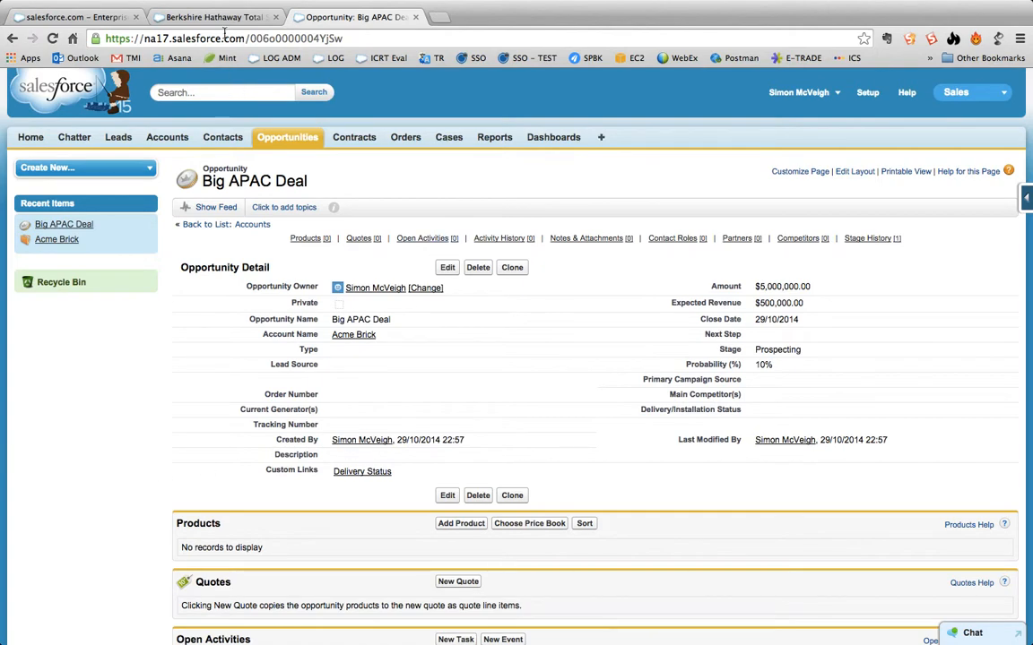
mouse_move(215, 16)
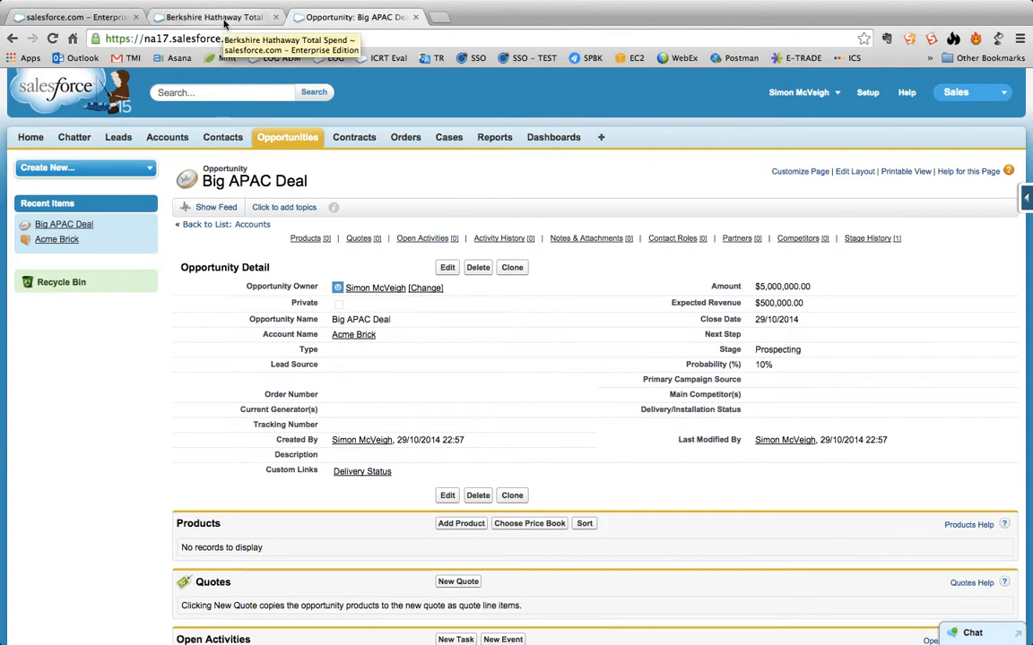
left_click(215, 16)
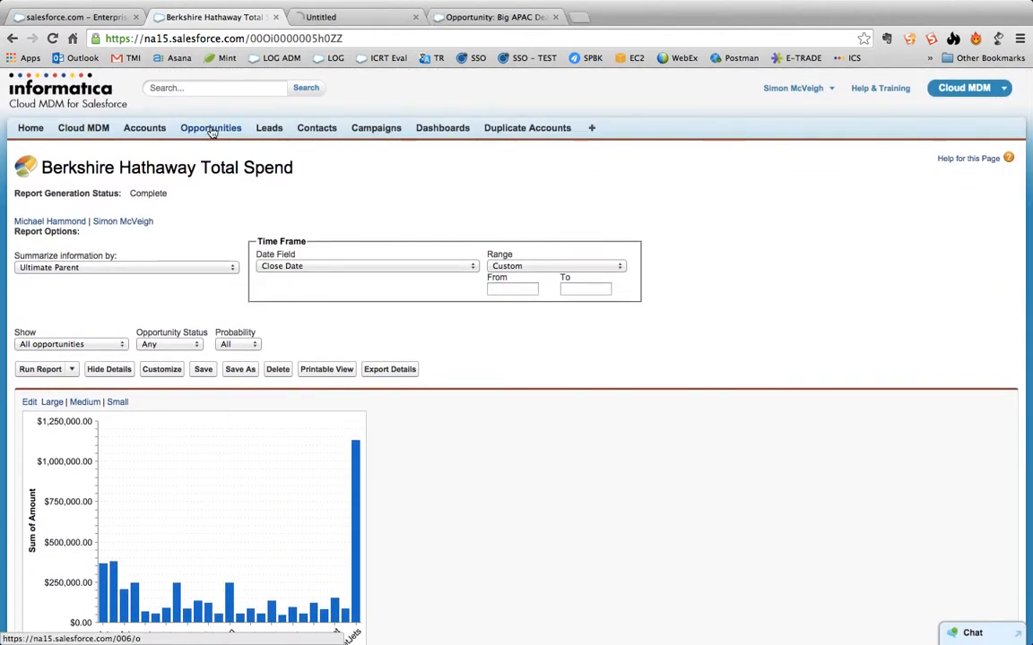
Load All Opportunities, then switch to the All External Opportunities view showing Big APAC Deal.
left_click(210, 128)
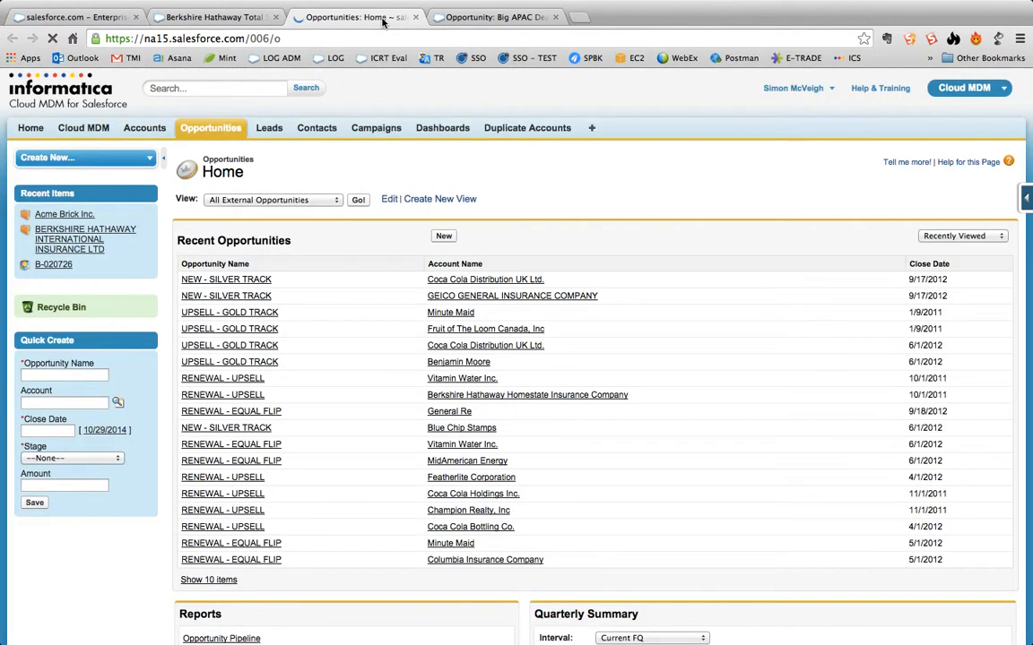
left_click(273, 199)
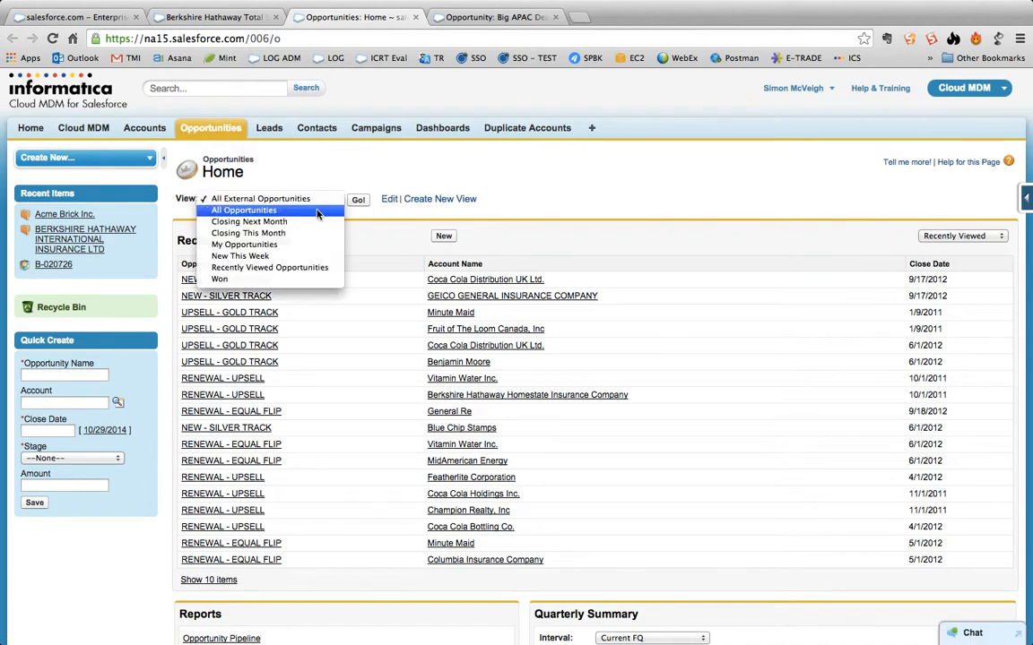
left_click(244, 210)
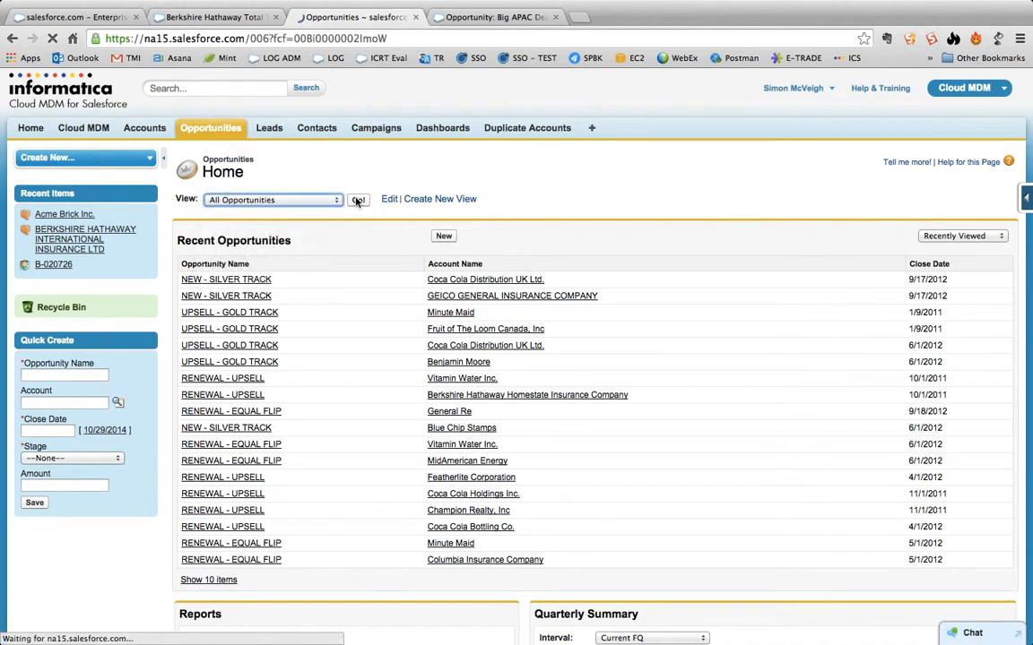
left_click(358, 199)
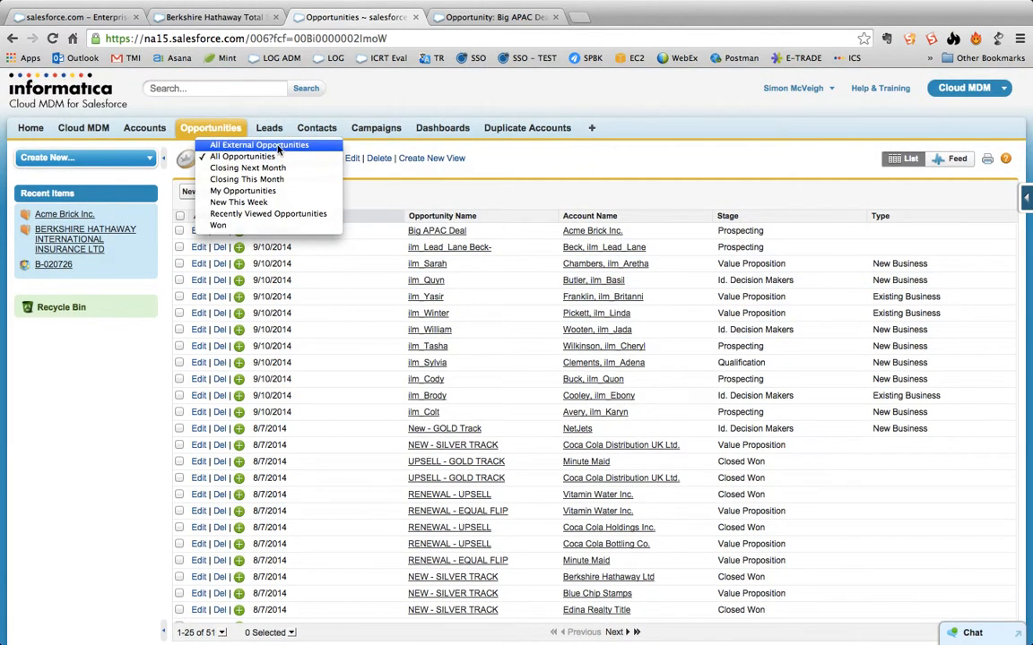
left_click(259, 144)
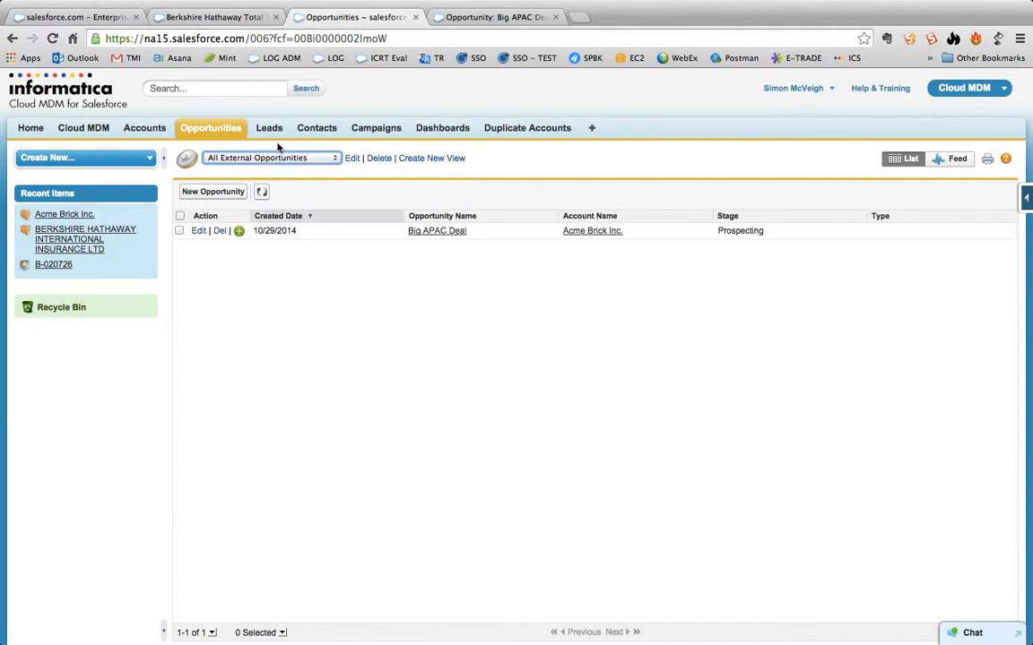
mouse_move(444, 240)
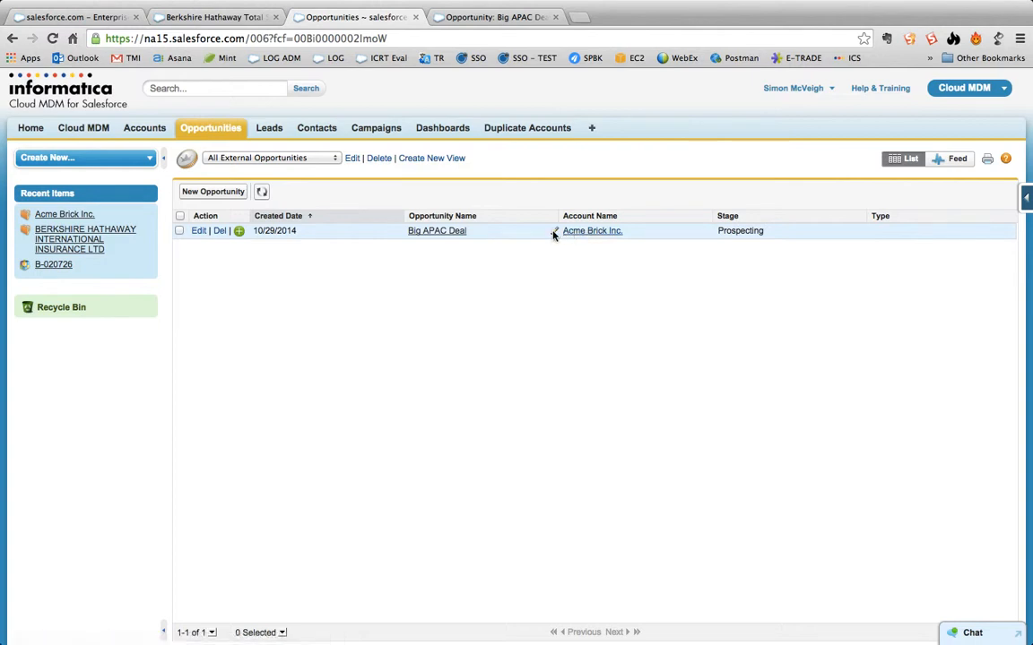
mouse_move(667, 194)
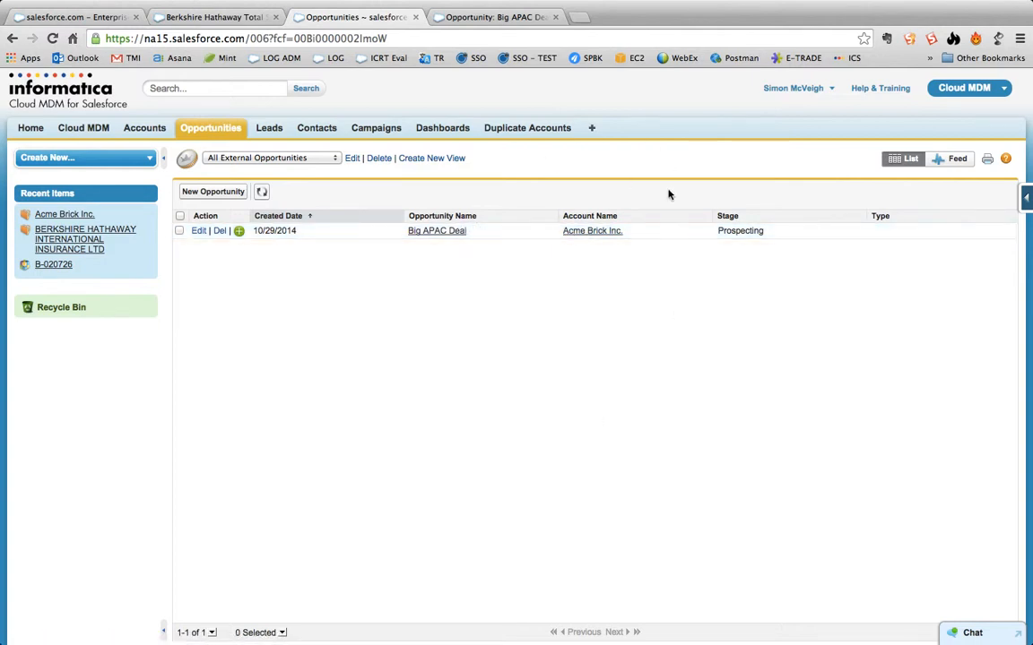
mouse_move(591, 230)
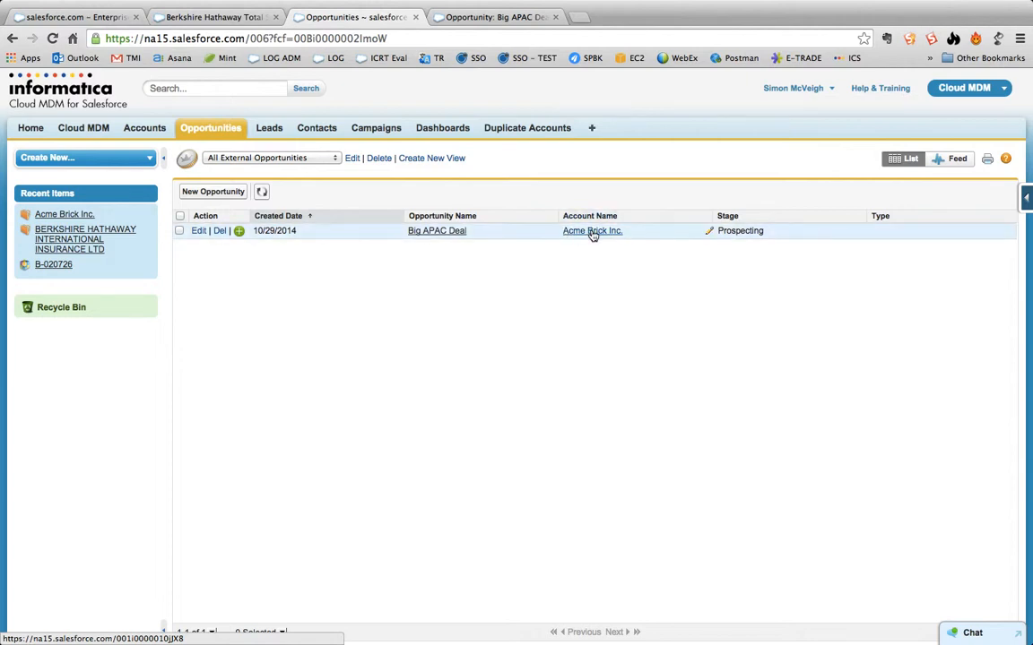
mouse_move(574, 236)
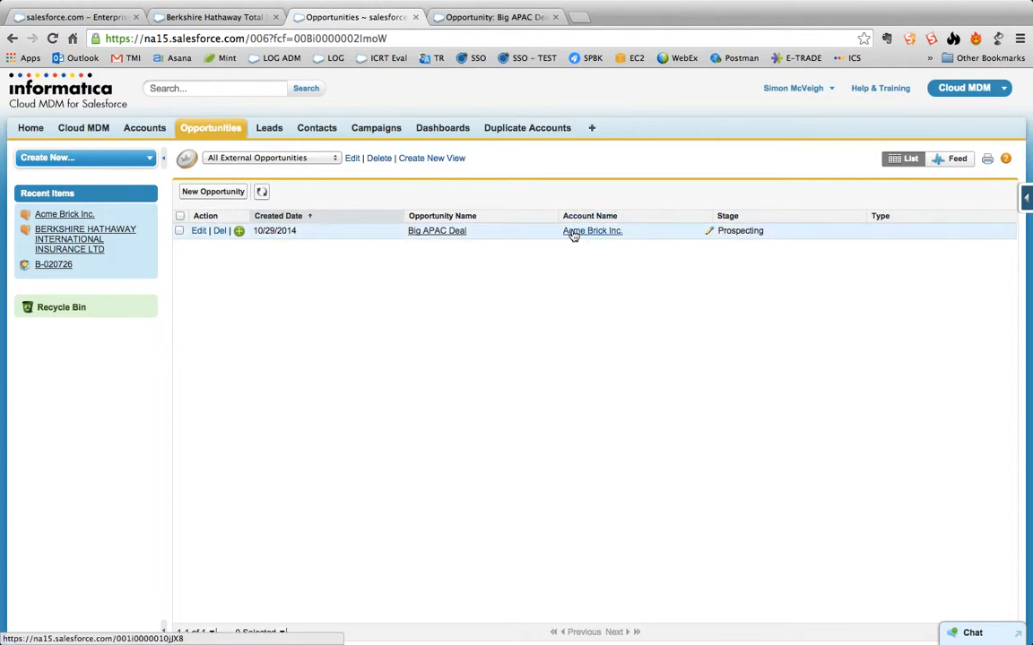
mouse_move(573, 272)
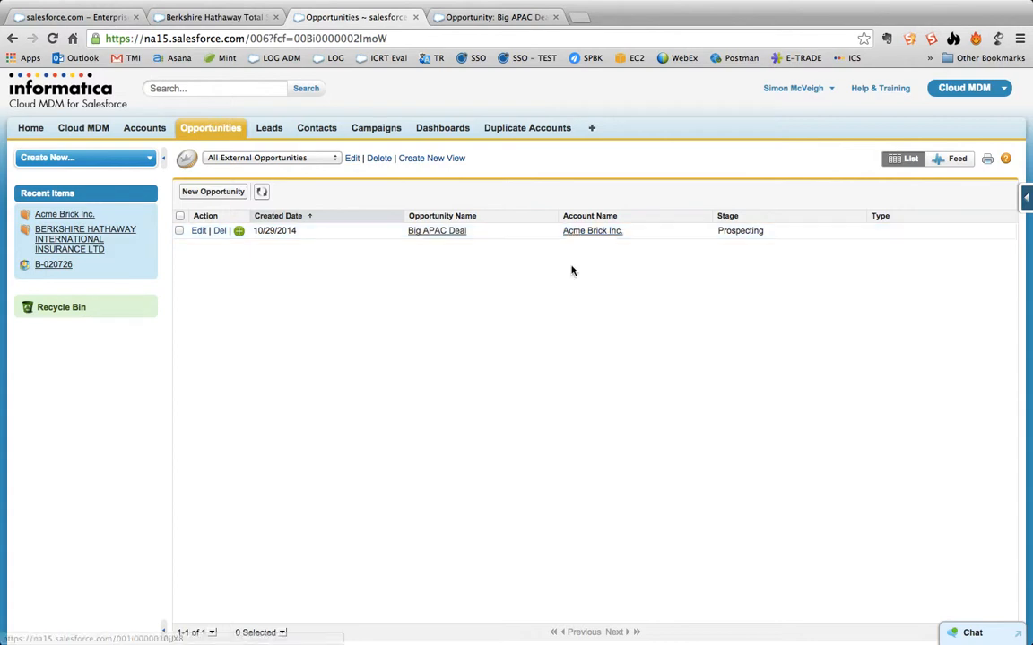
mouse_move(592, 231)
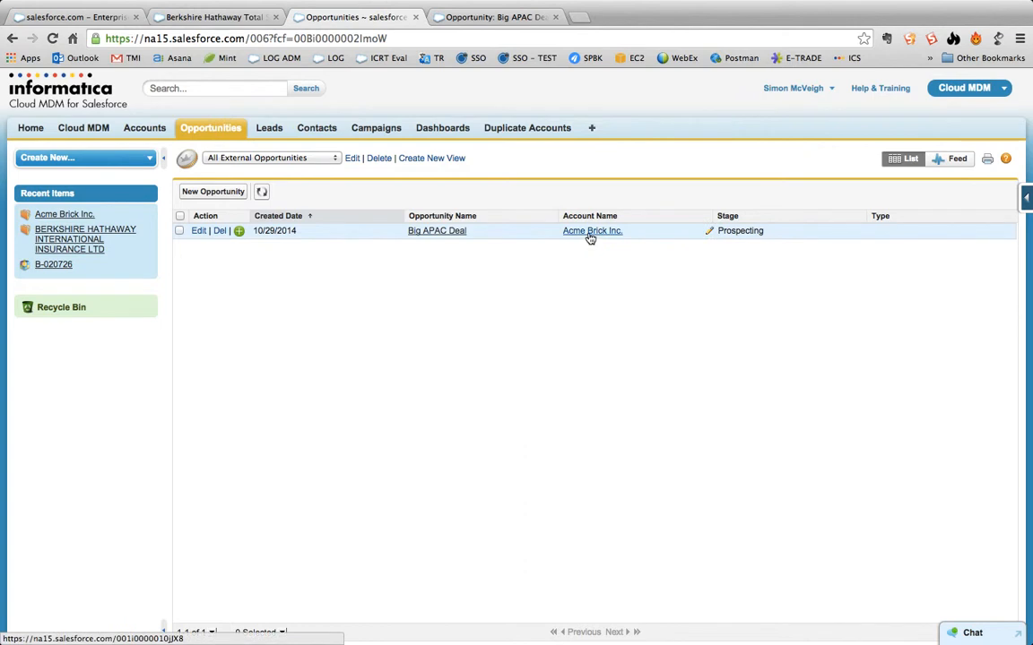
left_click(591, 230)
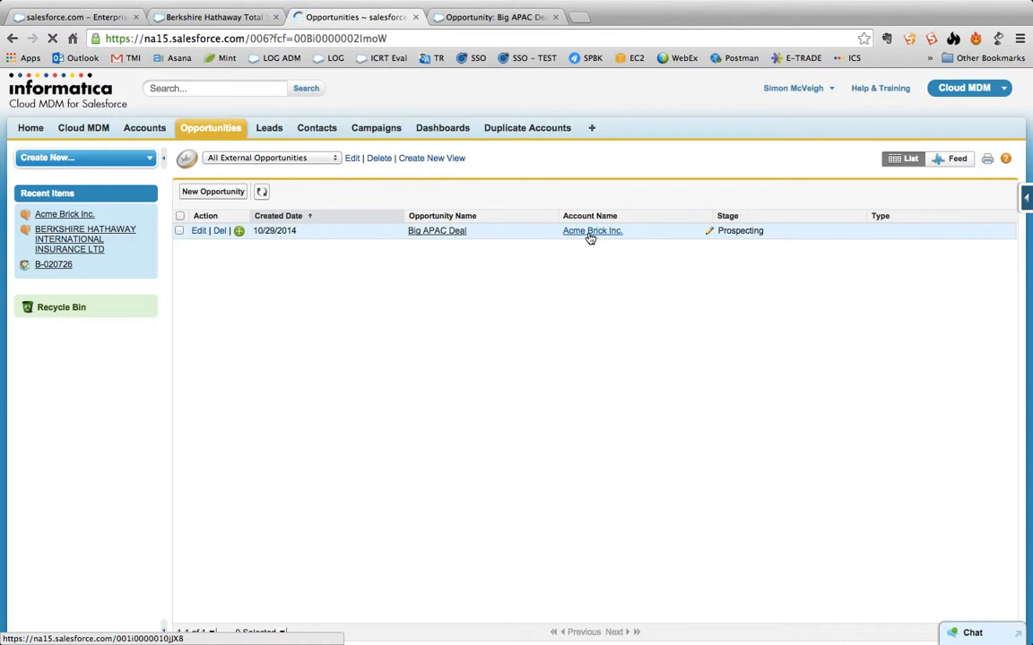
Open the Acme Brick Inc. business account from the Account Name link.
left_click(591, 230)
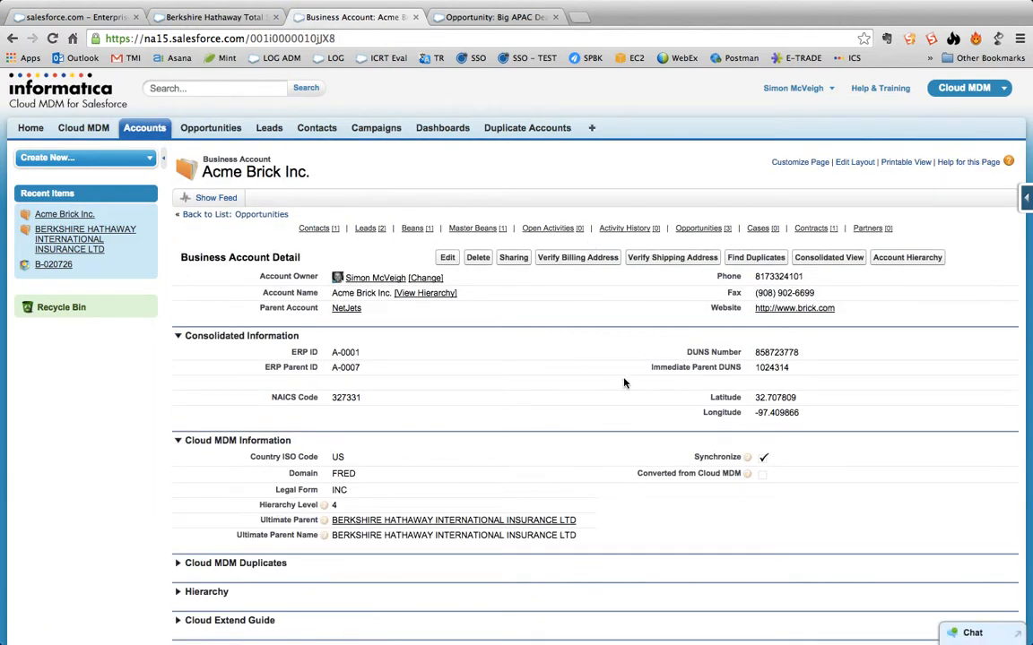
left_click(697, 228)
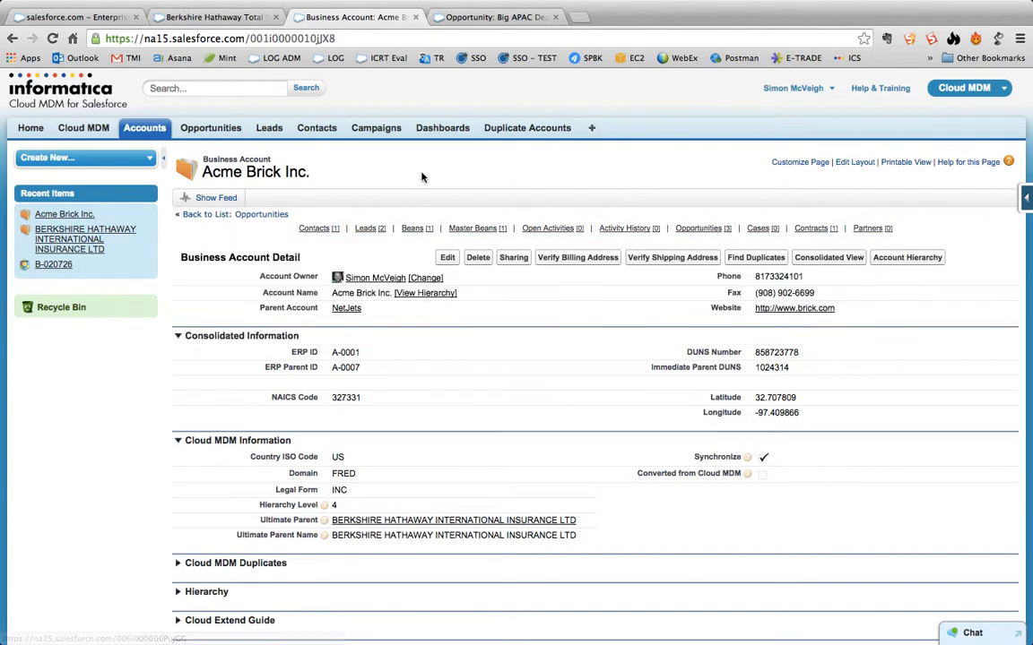
mouse_move(215, 17)
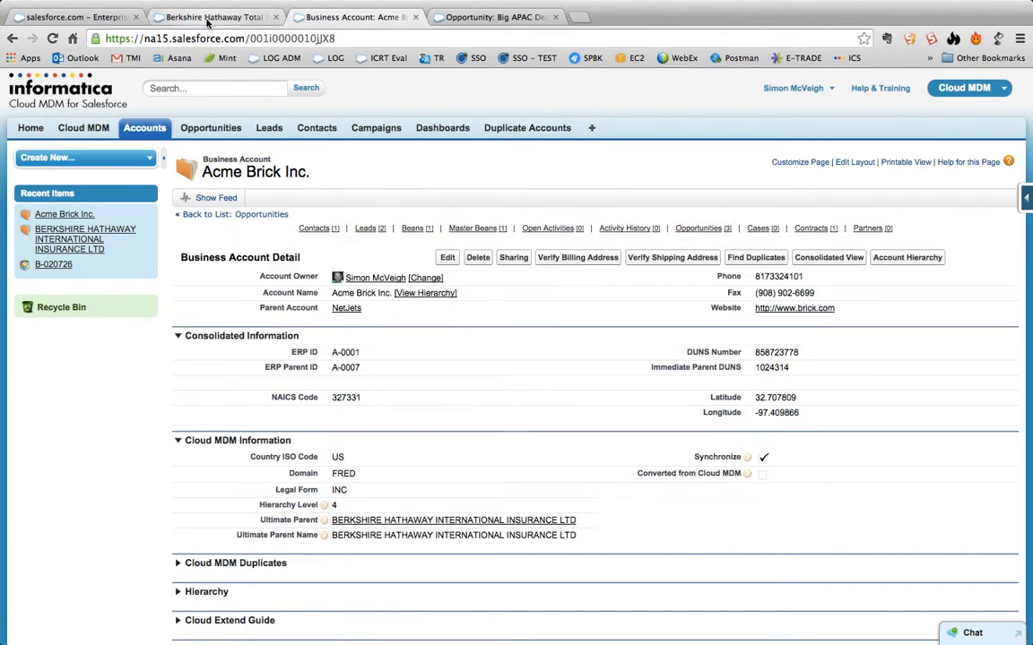
Reopen the Berkshire Hathaway Total Spend report and scroll to Acme Brick's increased bar.
left_click(215, 16)
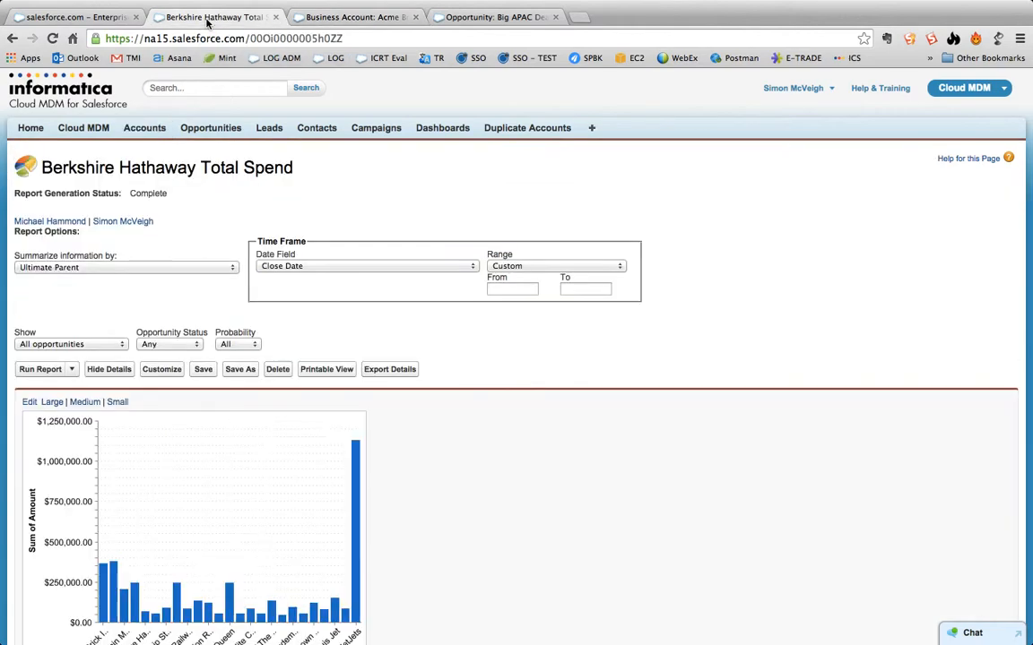
scroll("down", 3)
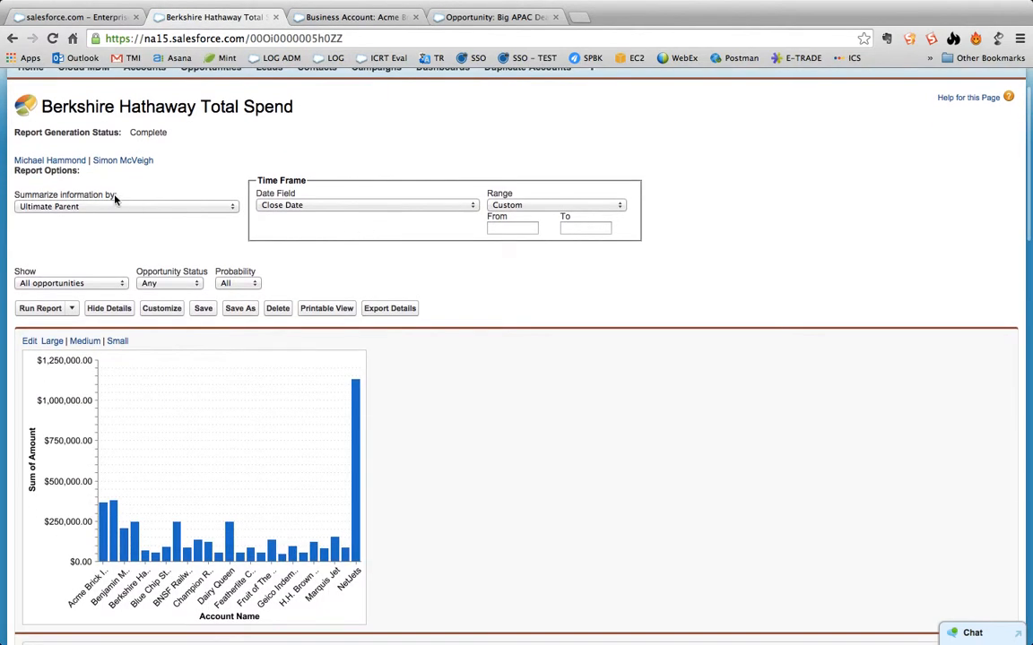
scroll("down", 3)
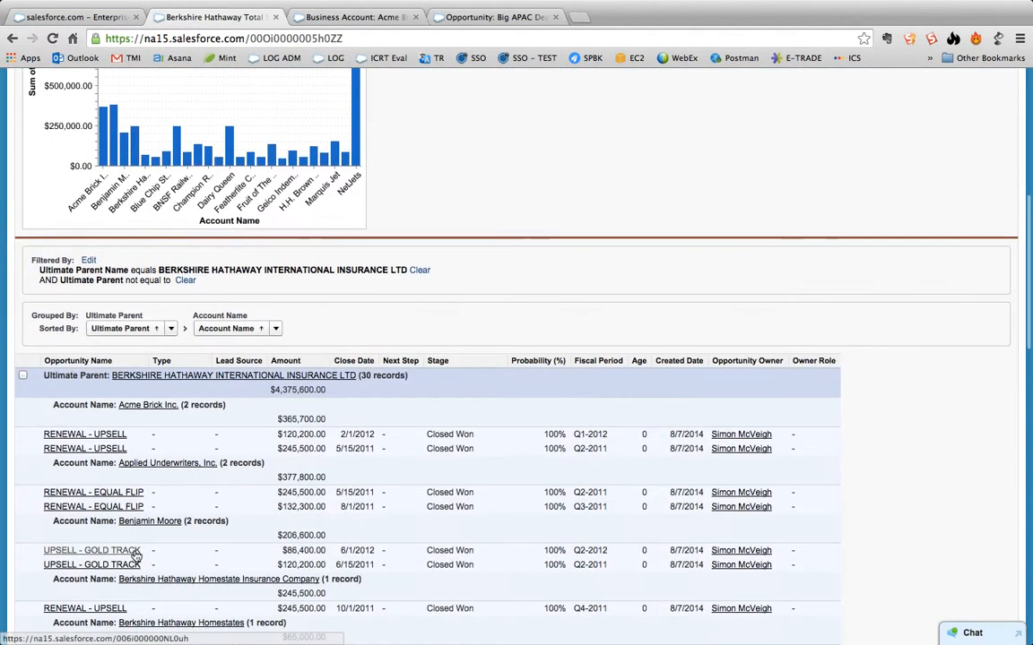
mouse_move(123, 375)
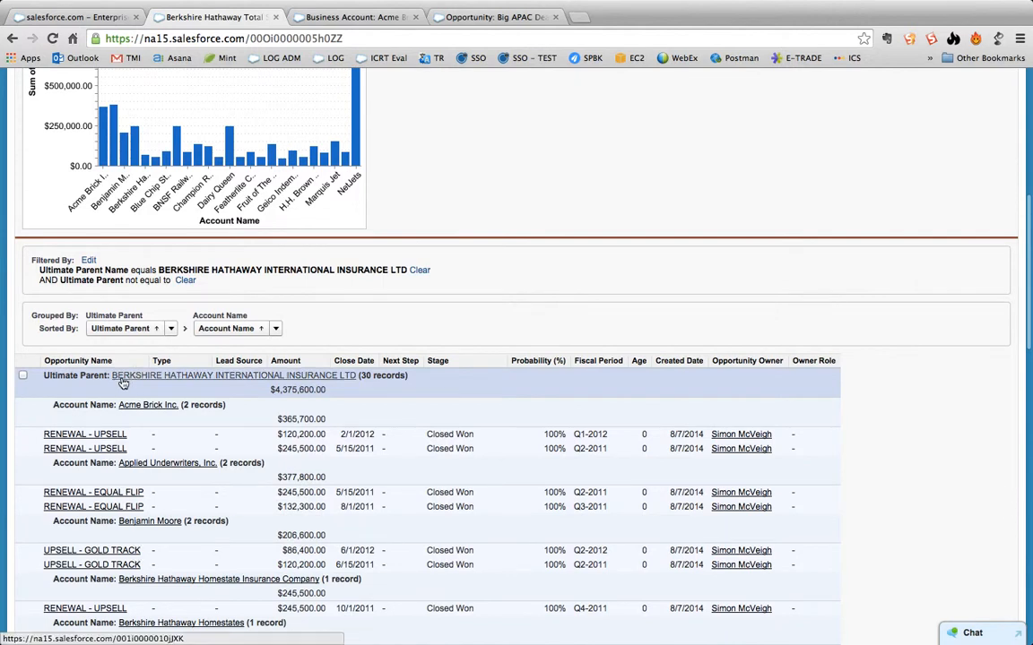
mouse_move(147, 405)
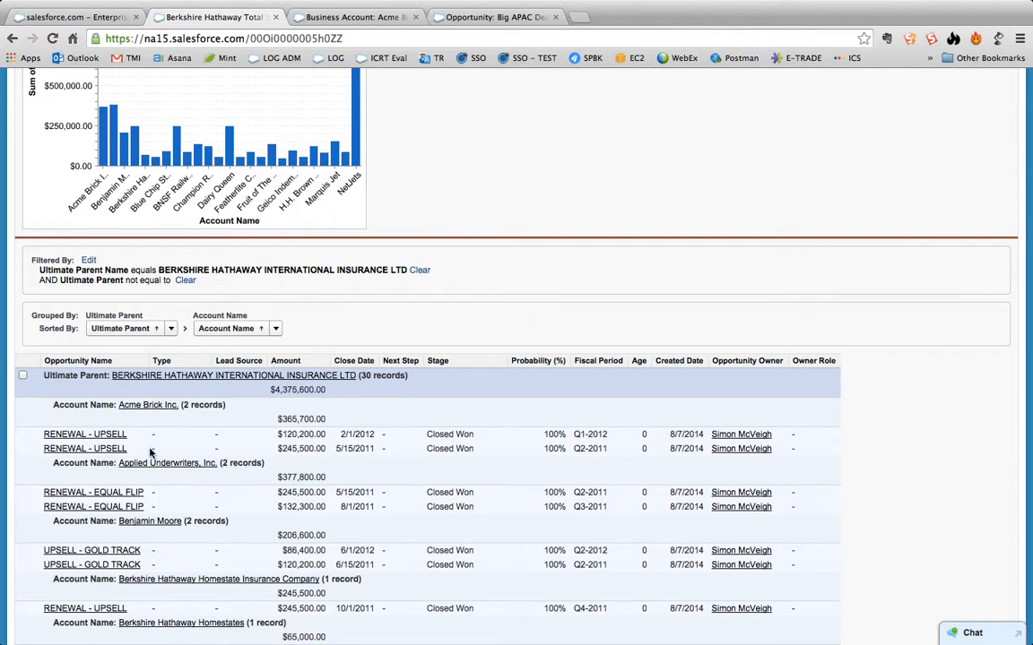
scroll("up", 3)
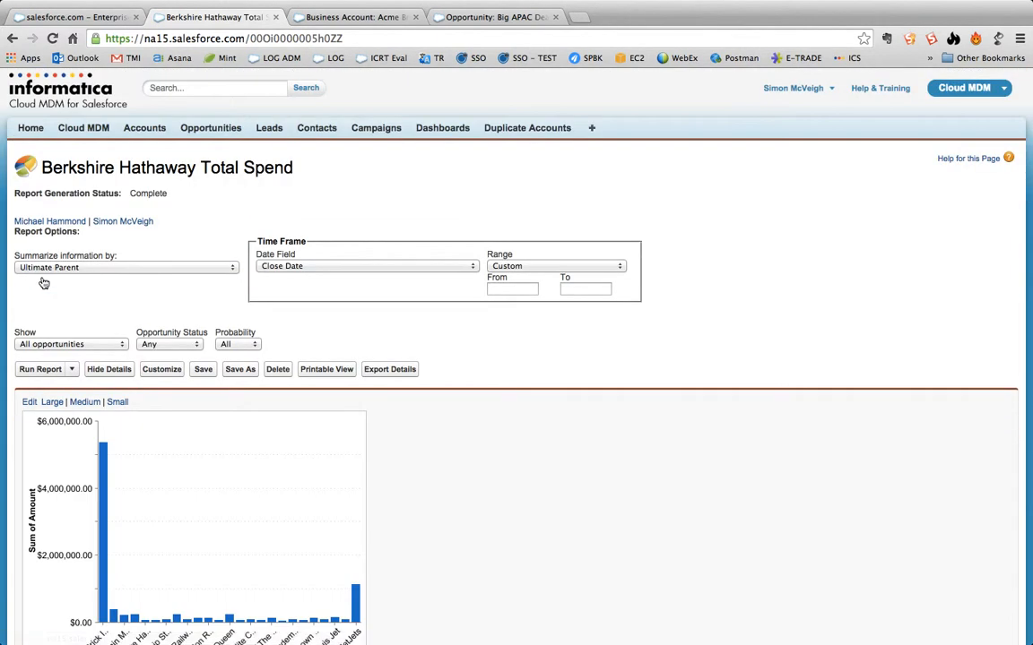
scroll("down", 3)
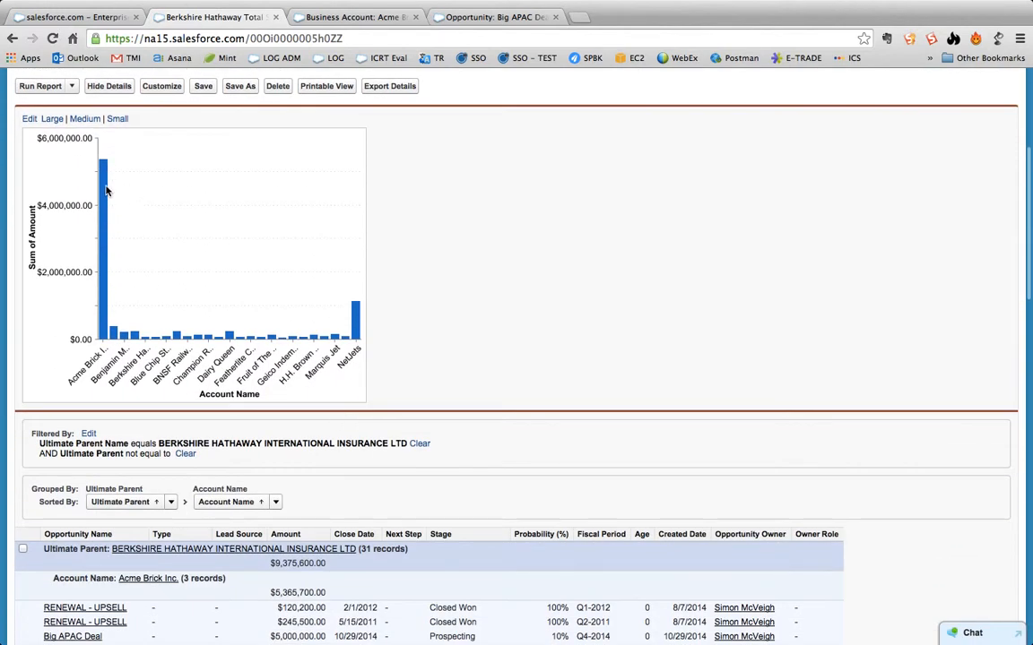
scroll("down", 3)
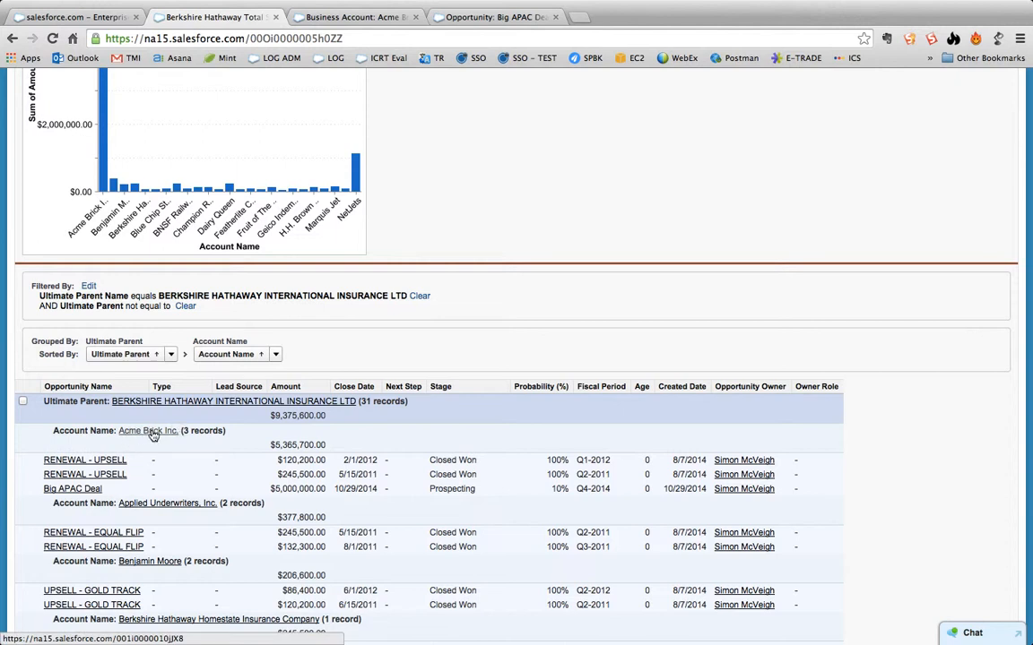
mouse_move(168, 491)
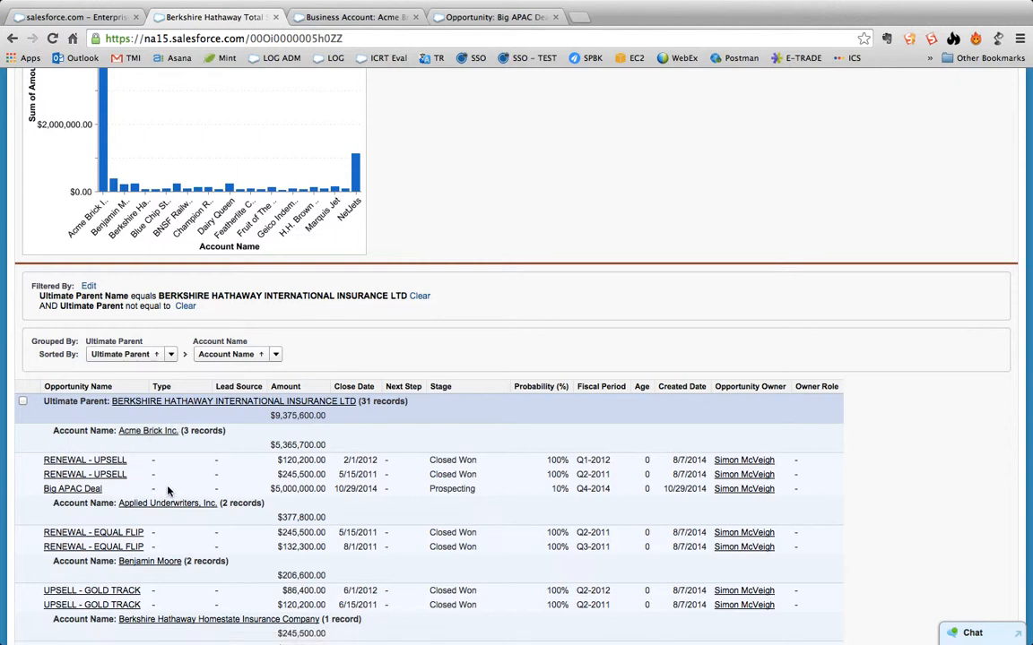
mouse_move(157, 400)
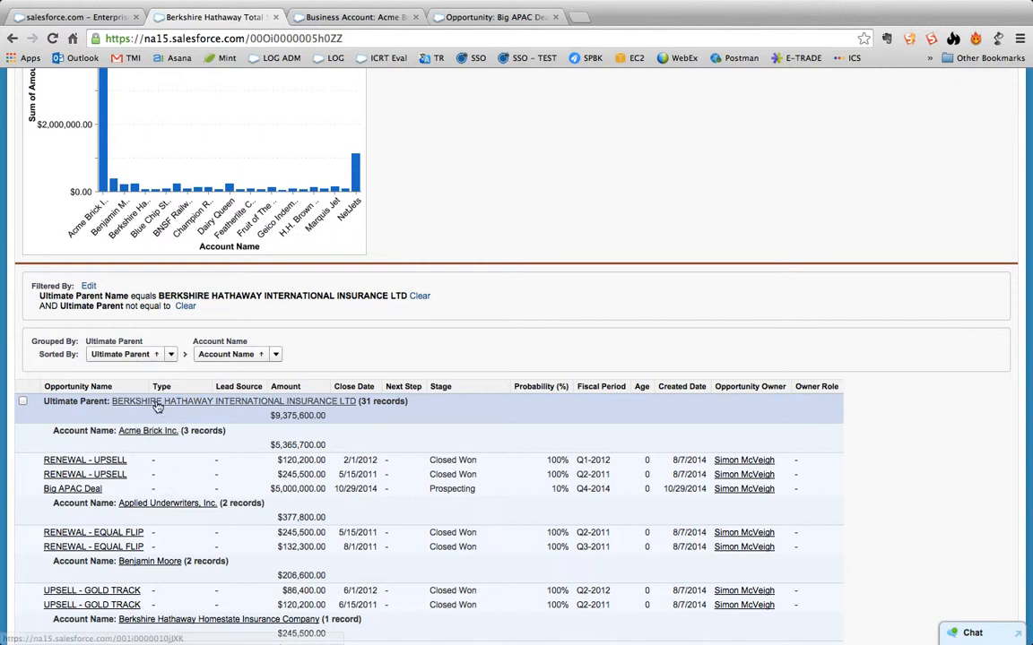
mouse_move(148, 431)
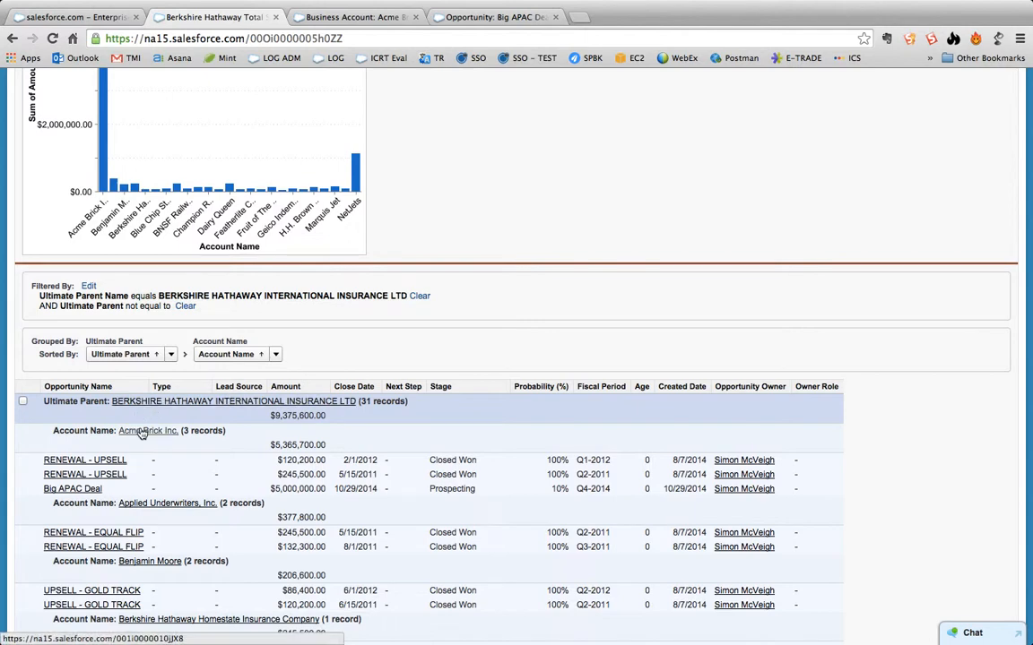
scroll("up", 3)
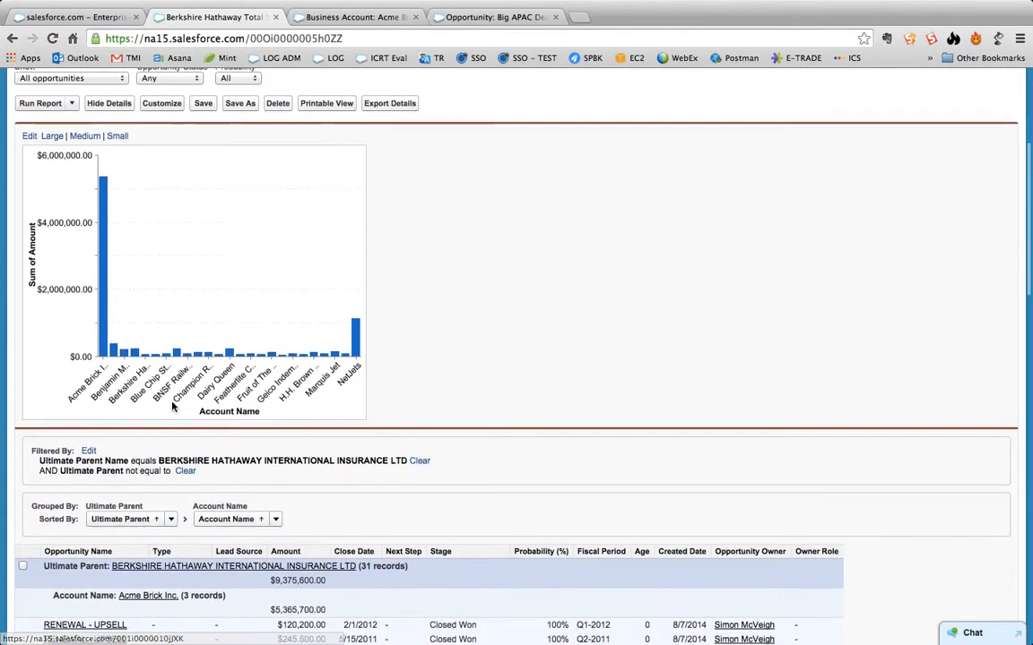
scroll("down", 3)
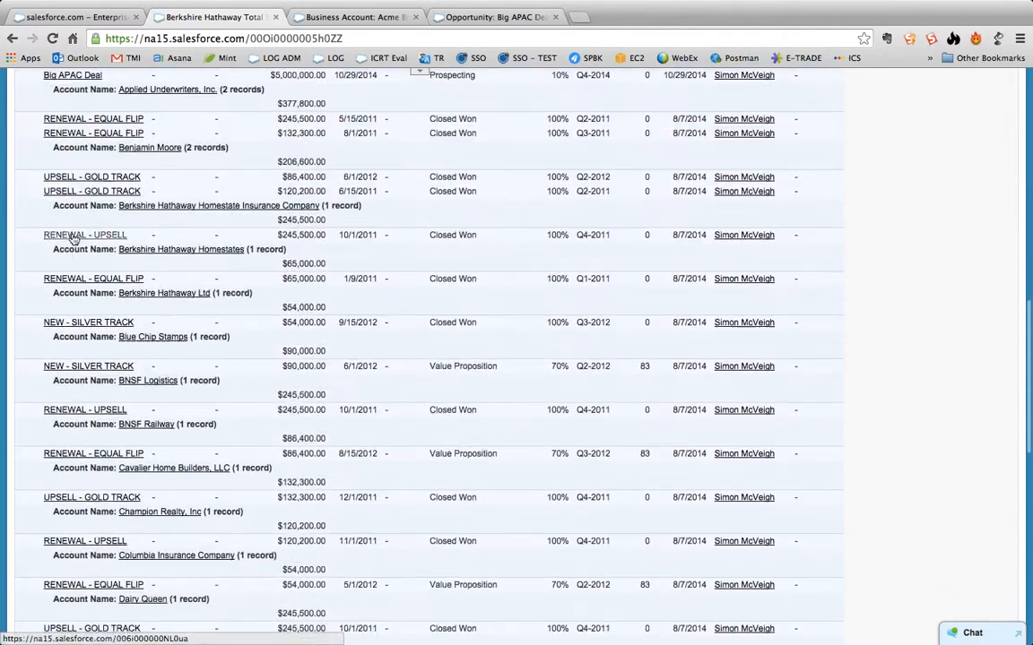
scroll("down", 3)
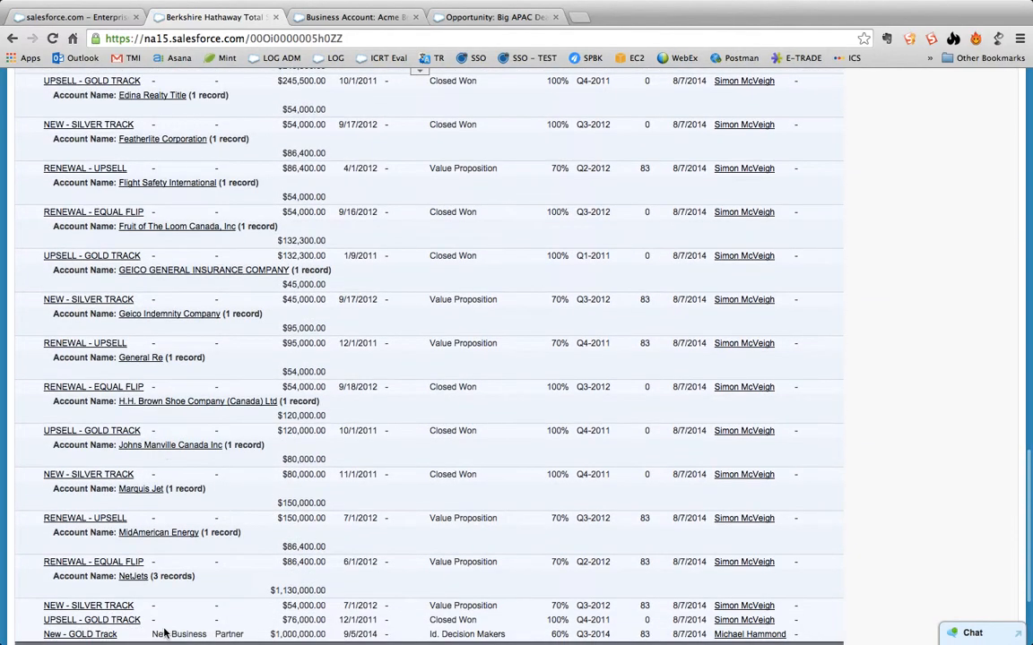
scroll("down", 3)
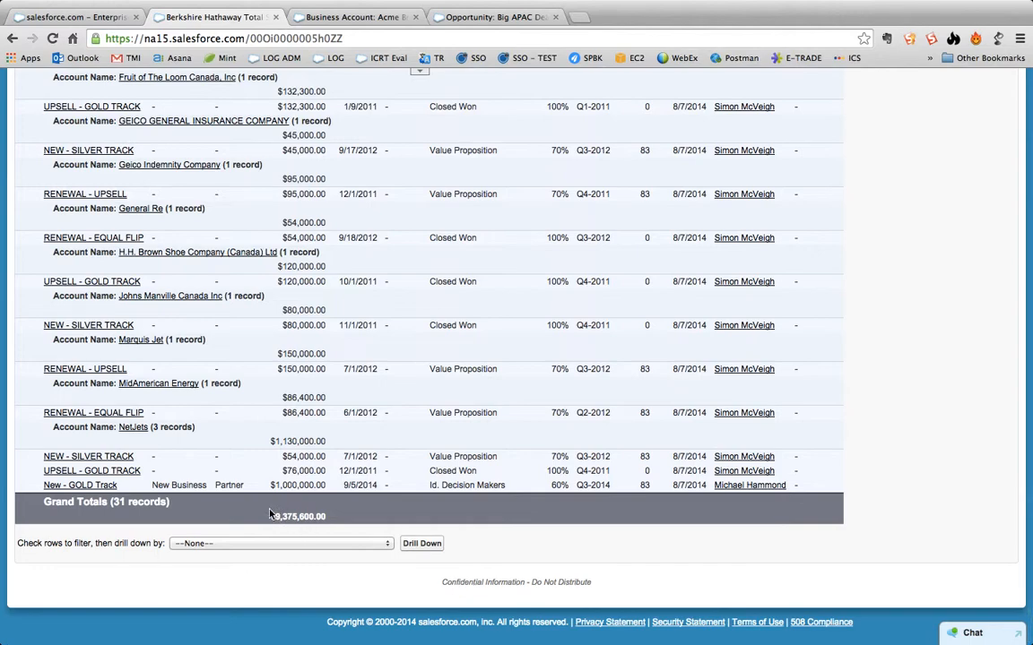
scroll("up", 3)
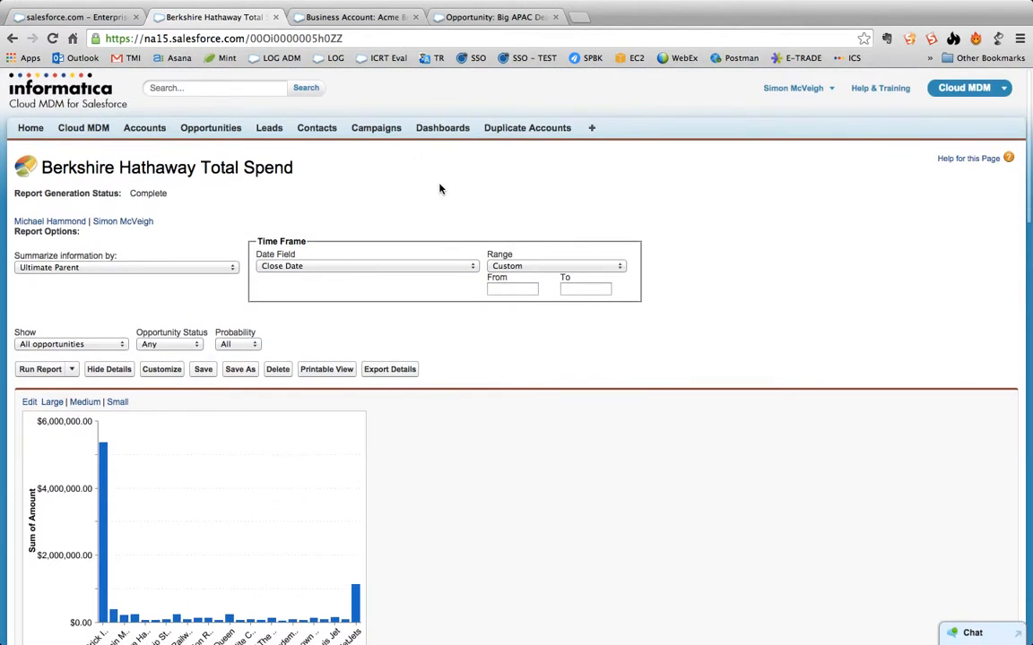